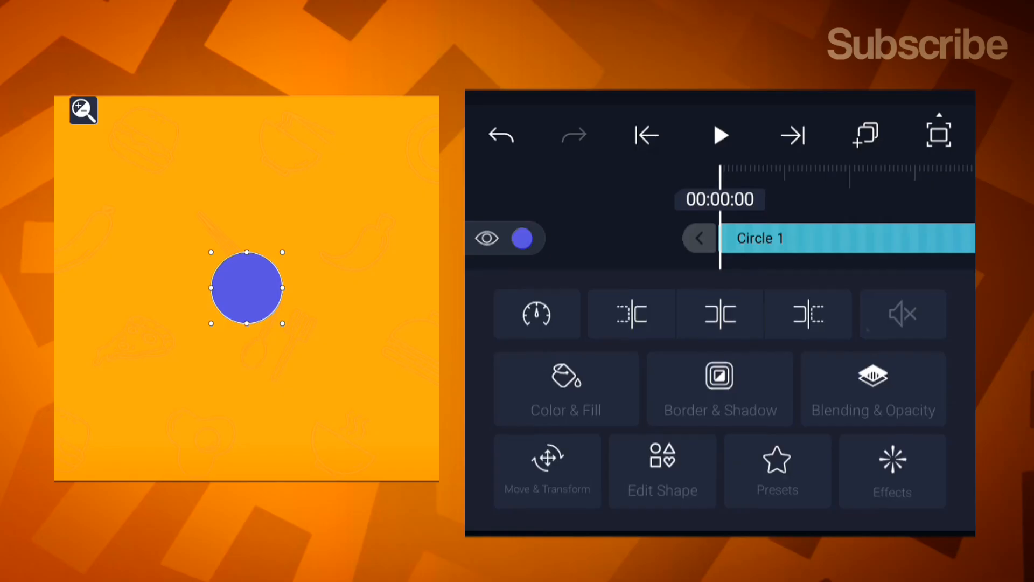
- Scale Circle 1 up to 461 and recolour it a darker orange
{"action": "left_click", "coordinate": [547, 471]}
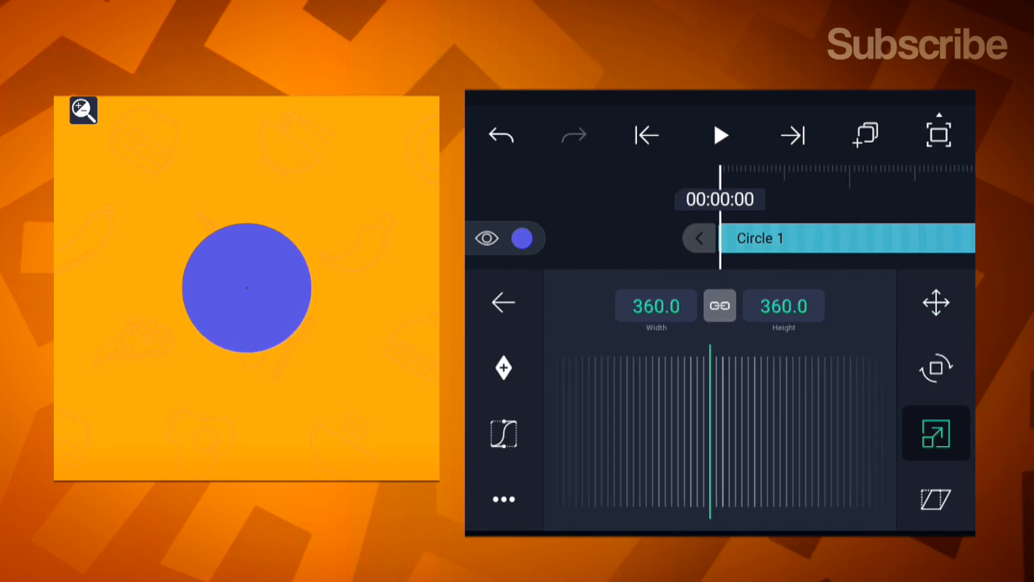
{"action": "left_click", "coordinate": [935, 301]}
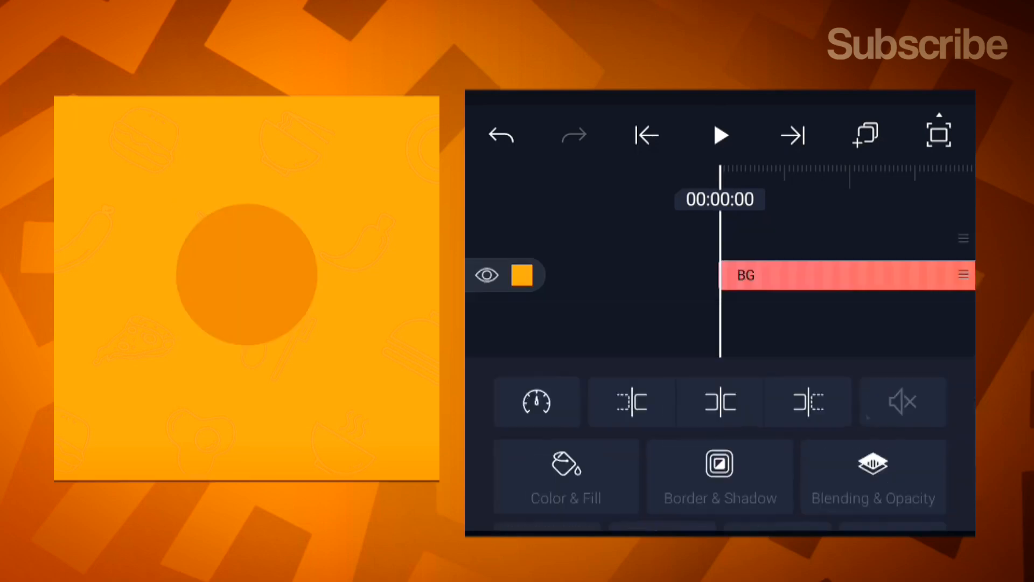
{"action": "left_click", "coordinate": [928, 482]}
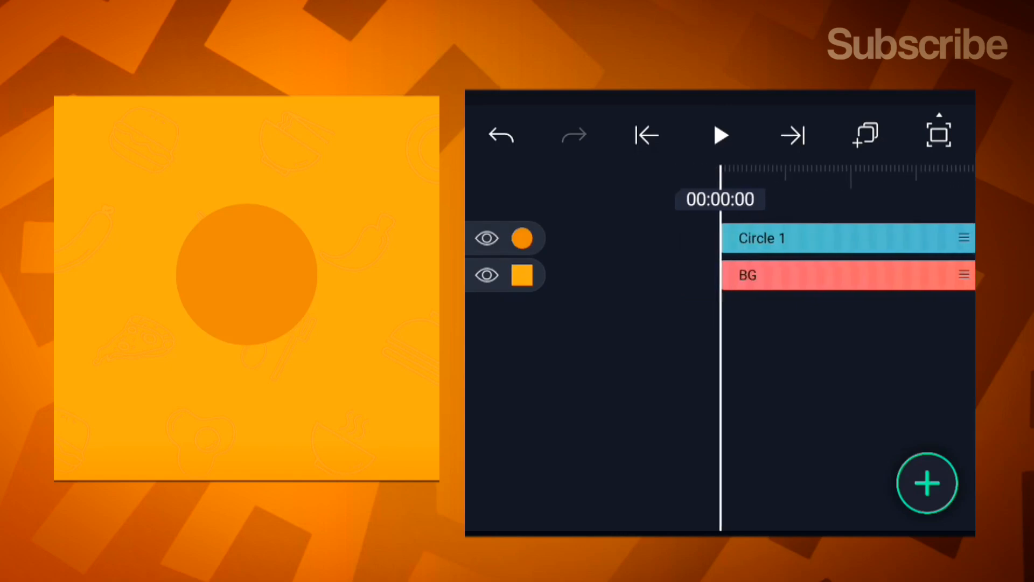
- Centre Circle 1 on the background and bring up the media library of product images
{"action": "left_click", "coordinate": [848, 238]}
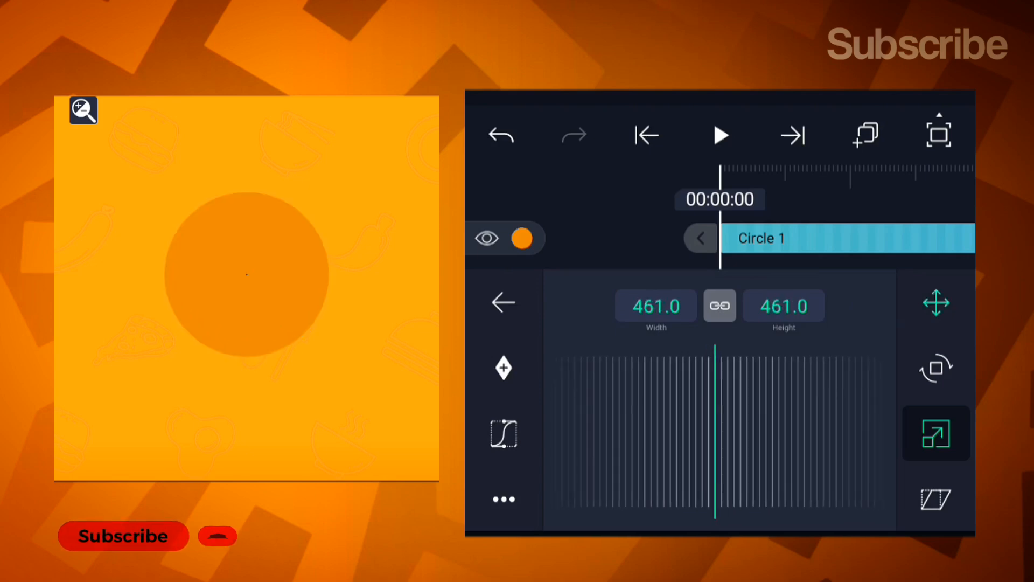
{"action": "left_click", "coordinate": [935, 301]}
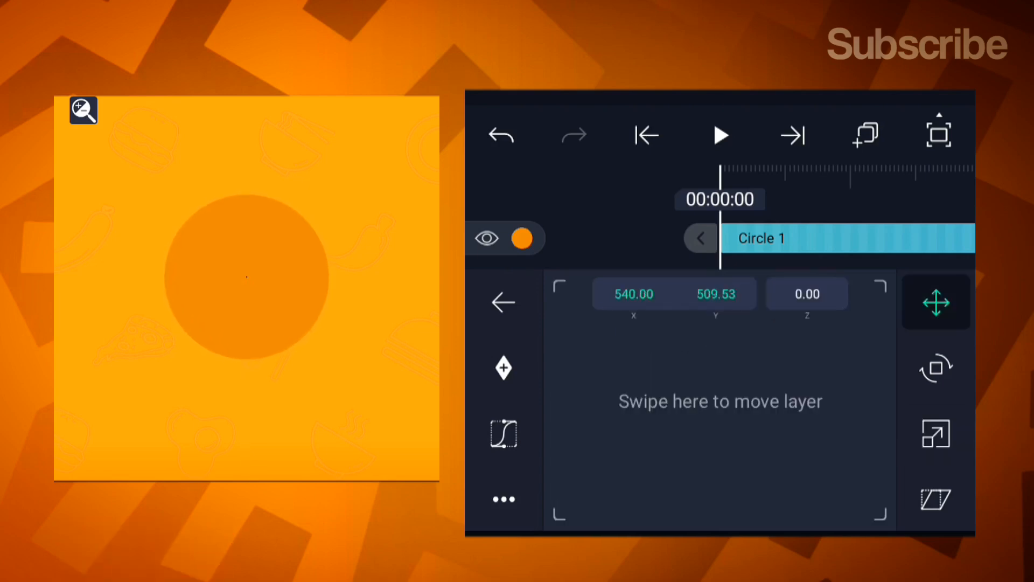
{"action": "left_click", "coordinate": [503, 302]}
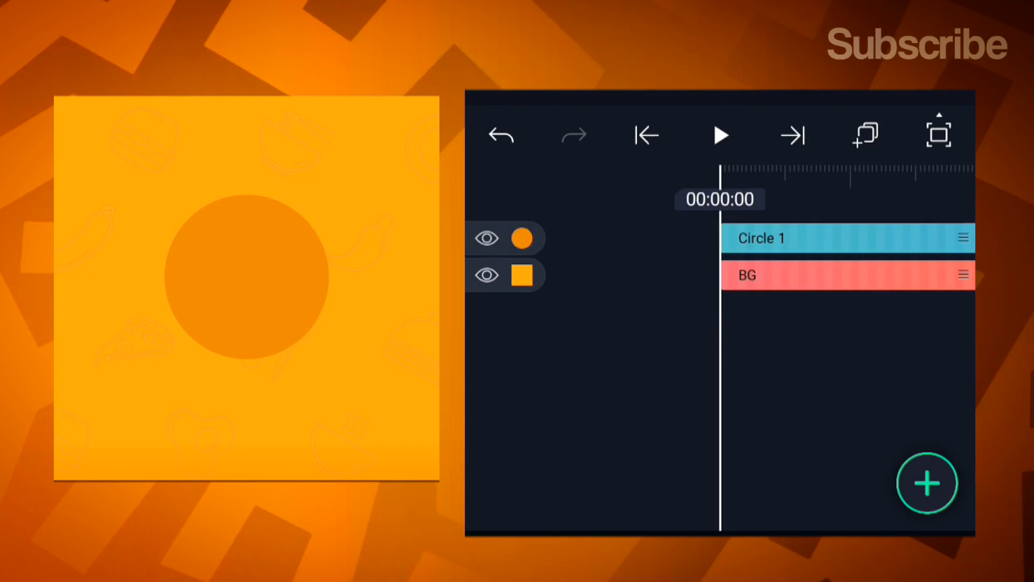
{"action": "left_click", "coordinate": [927, 484]}
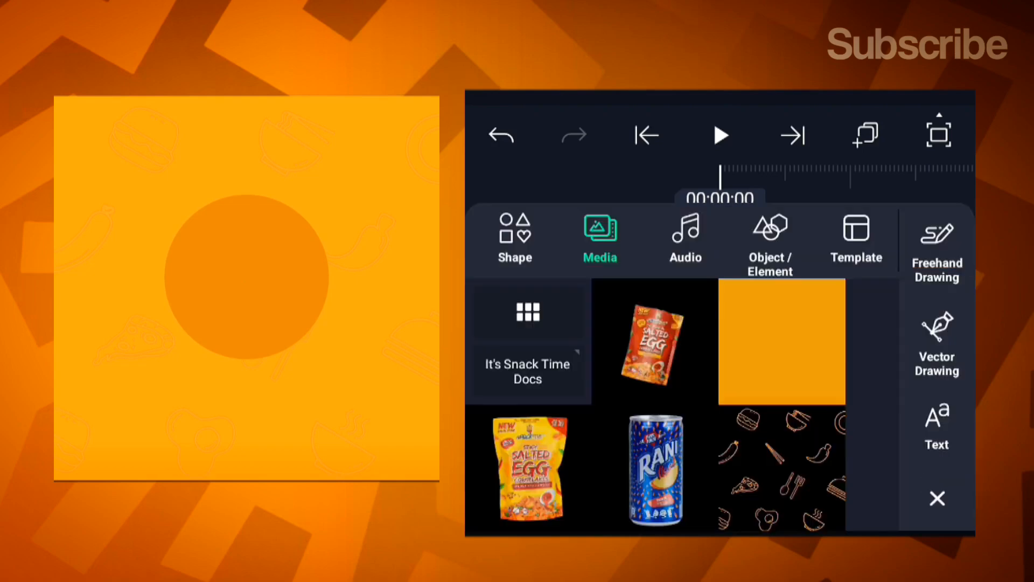
- Add the Rani soda can PNG, scale it and centre it over the circle
{"action": "left_click", "coordinate": [653, 469]}
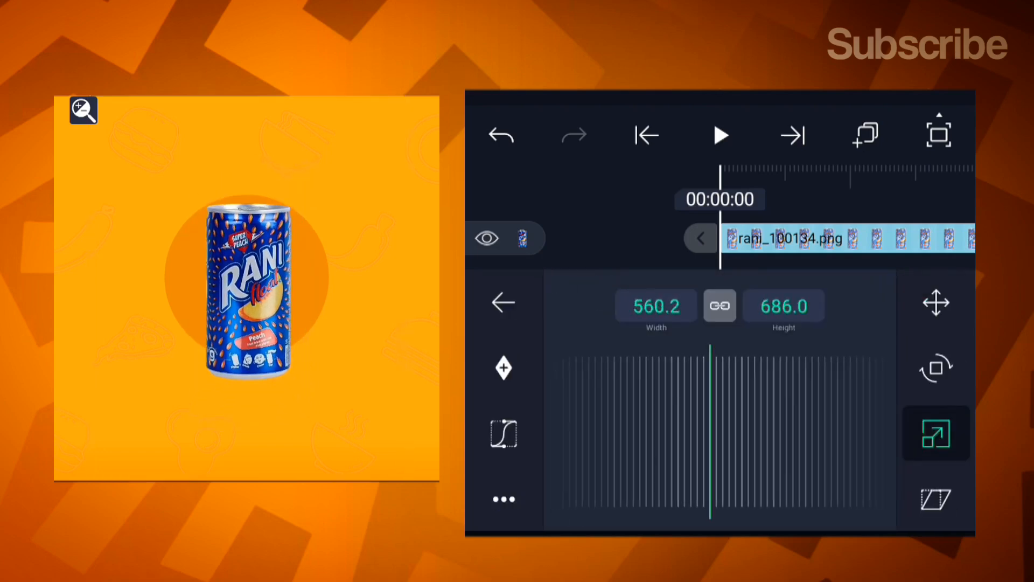
{"action": "left_click", "coordinate": [936, 301]}
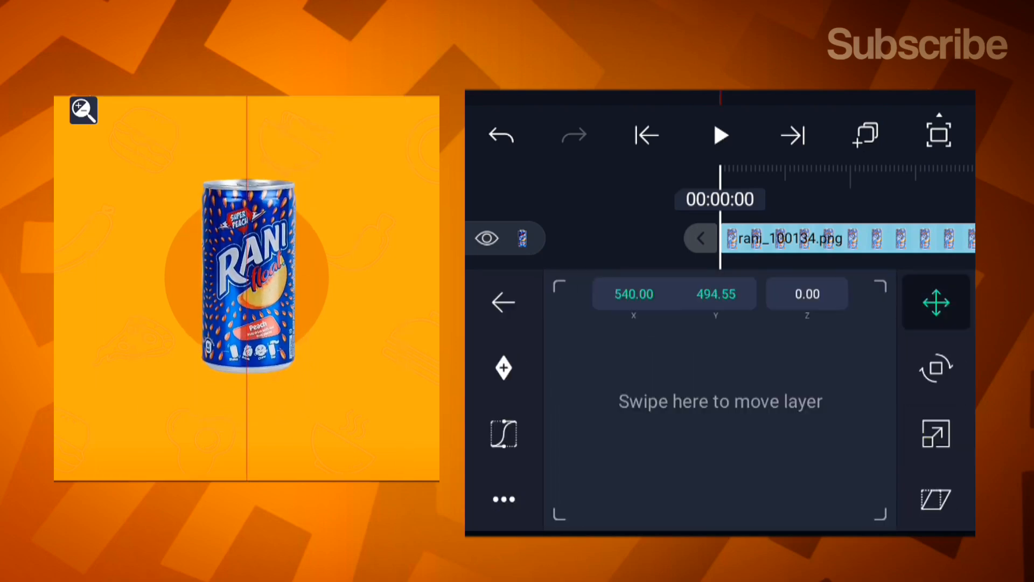
{"action": "left_click", "coordinate": [503, 302]}
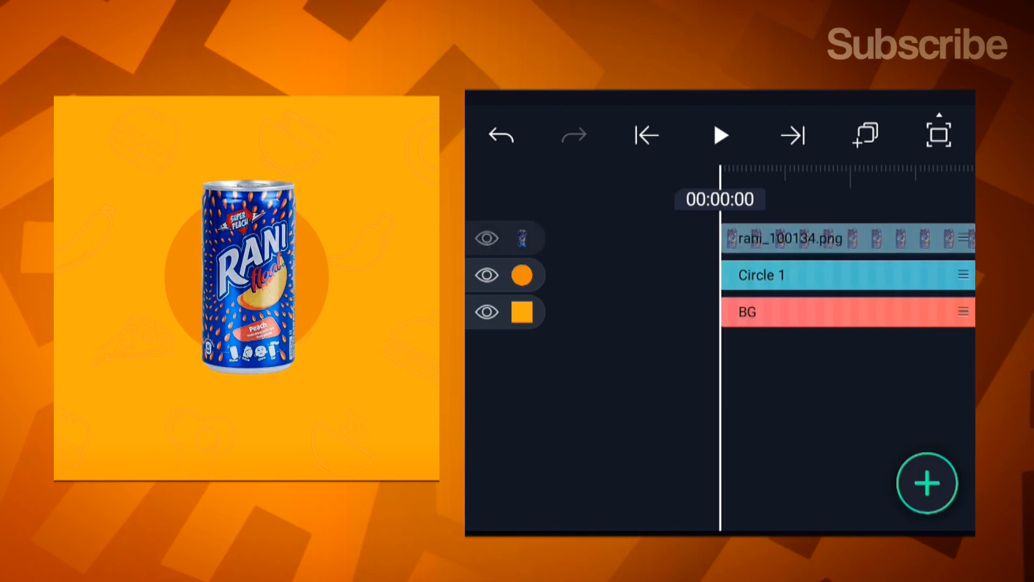
- Add the chip bag PNGs, tilt the yellow one 15°, and scale and place them behind the can
{"action": "left_click", "coordinate": [927, 483]}
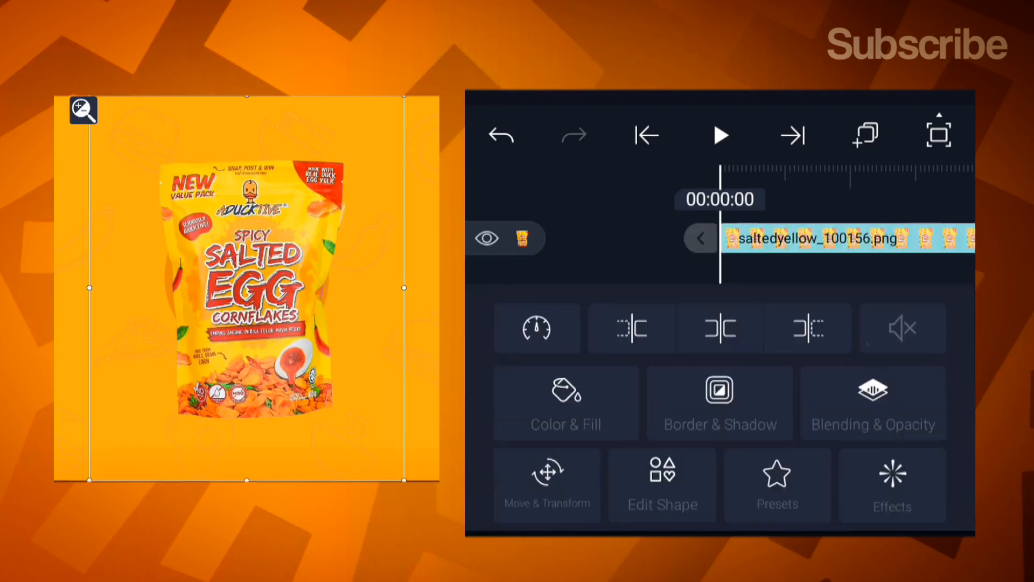
{"action": "left_click", "coordinate": [548, 484]}
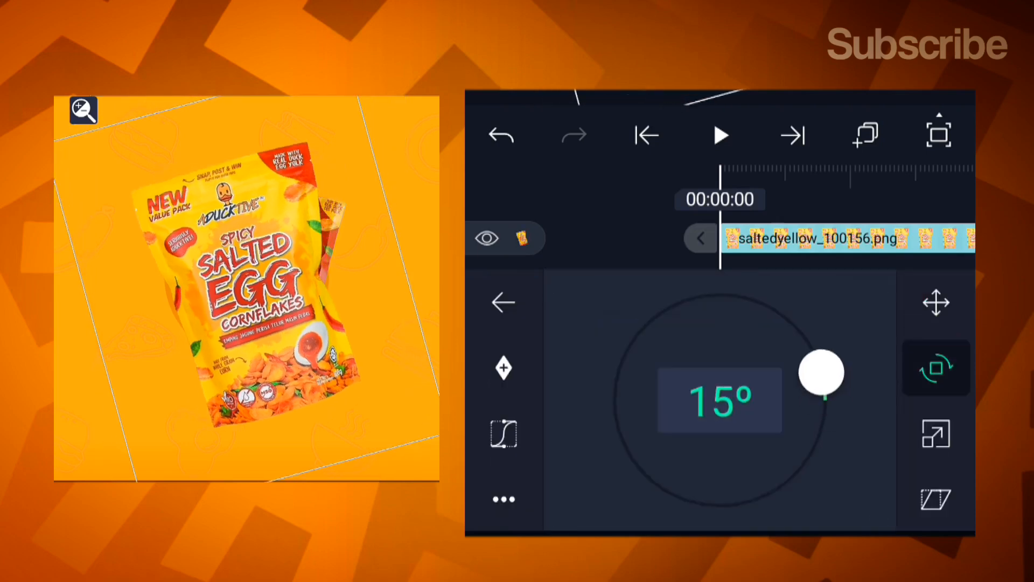
{"action": "left_click", "coordinate": [936, 433]}
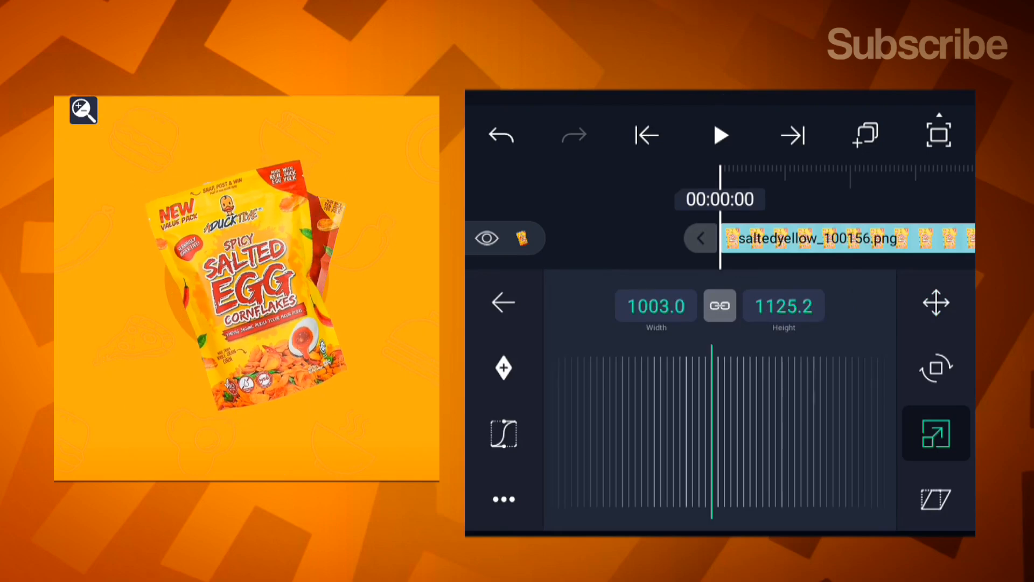
{"action": "left_click", "coordinate": [936, 301]}
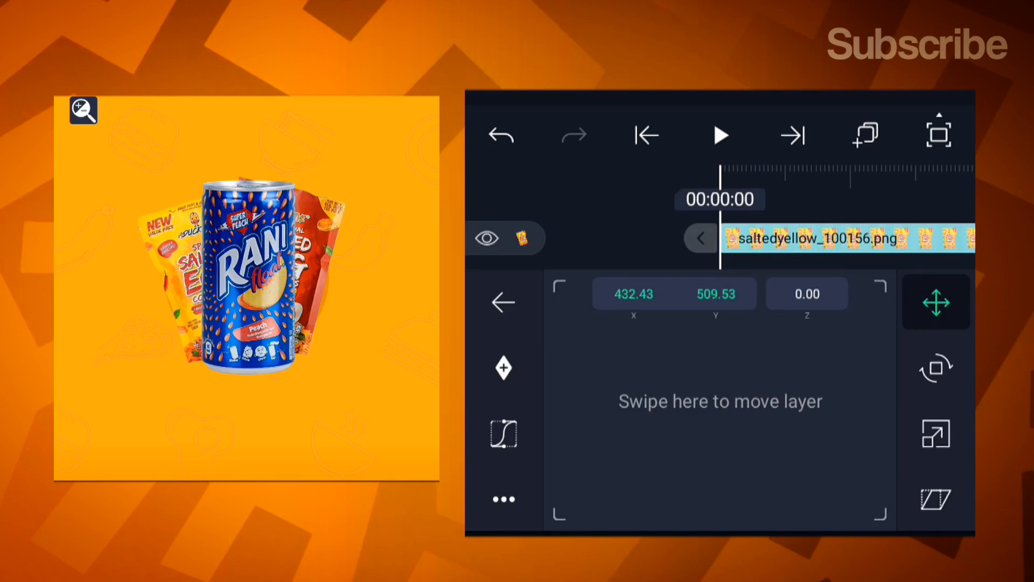
{"action": "left_click", "coordinate": [502, 302]}
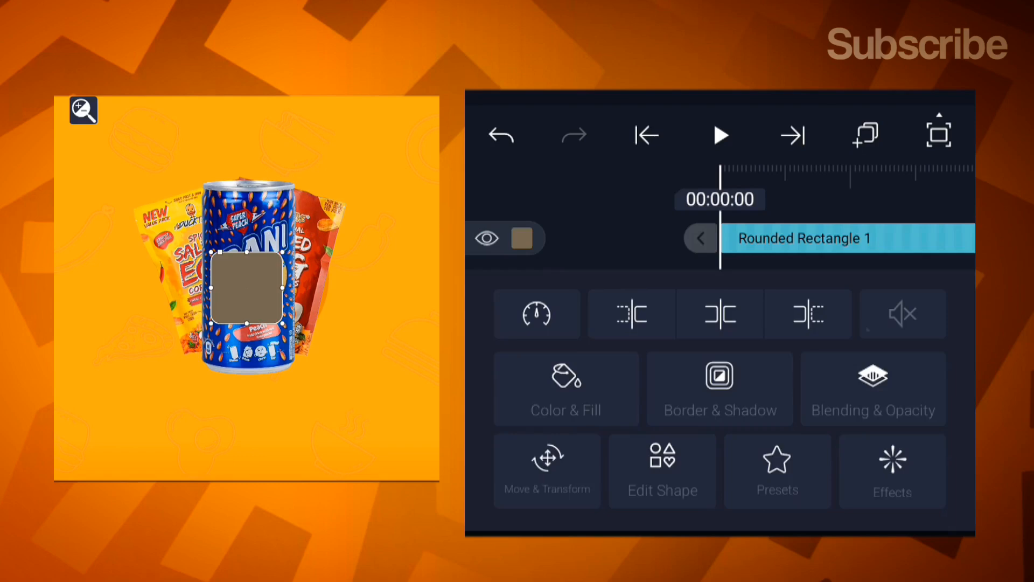
- Fill the new Rounded Rectangle green, stretch it into a tall bar and hide the product layers
{"action": "left_click", "coordinate": [565, 389]}
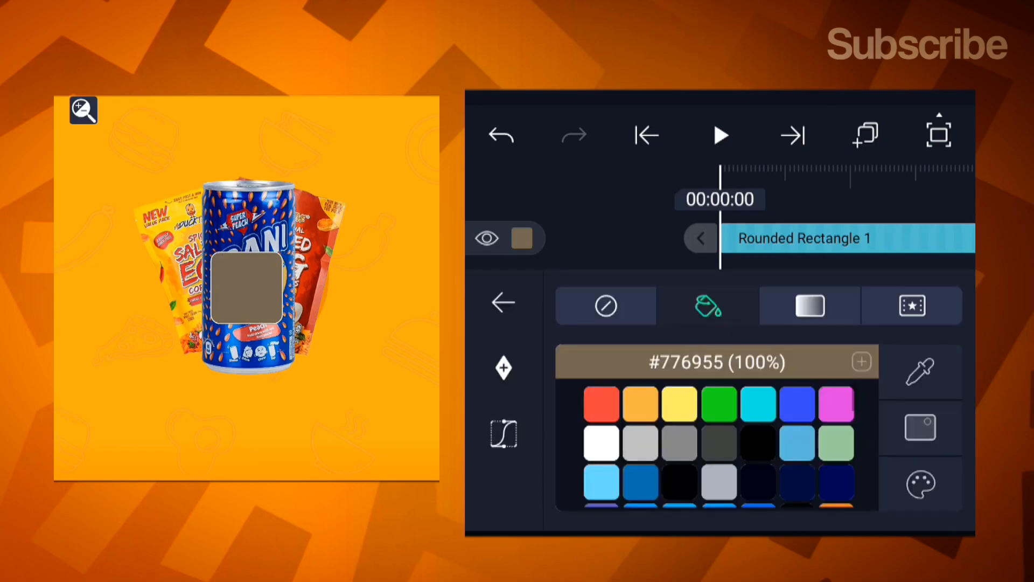
{"action": "left_click", "coordinate": [720, 404]}
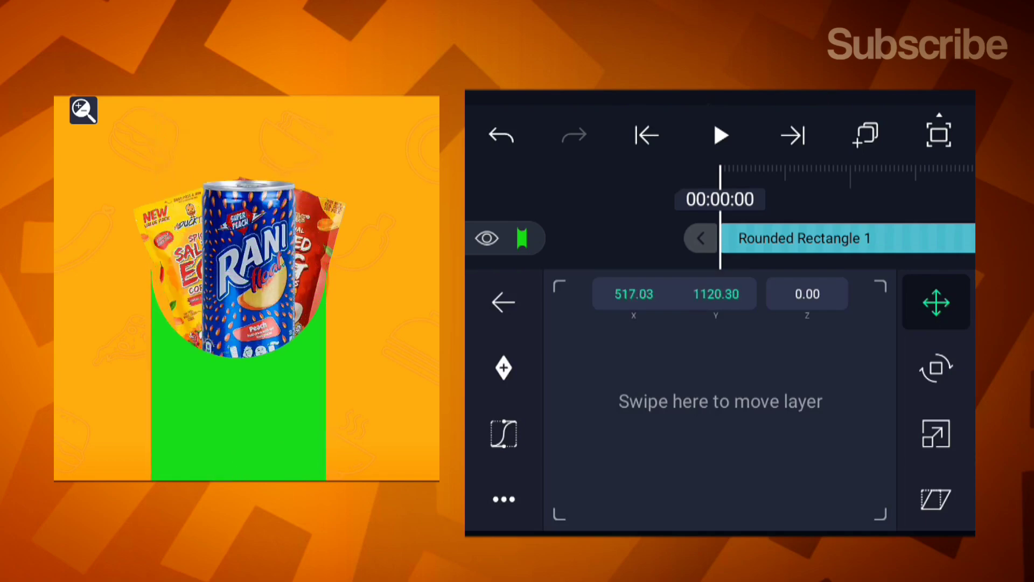
{"action": "left_click", "coordinate": [503, 301]}
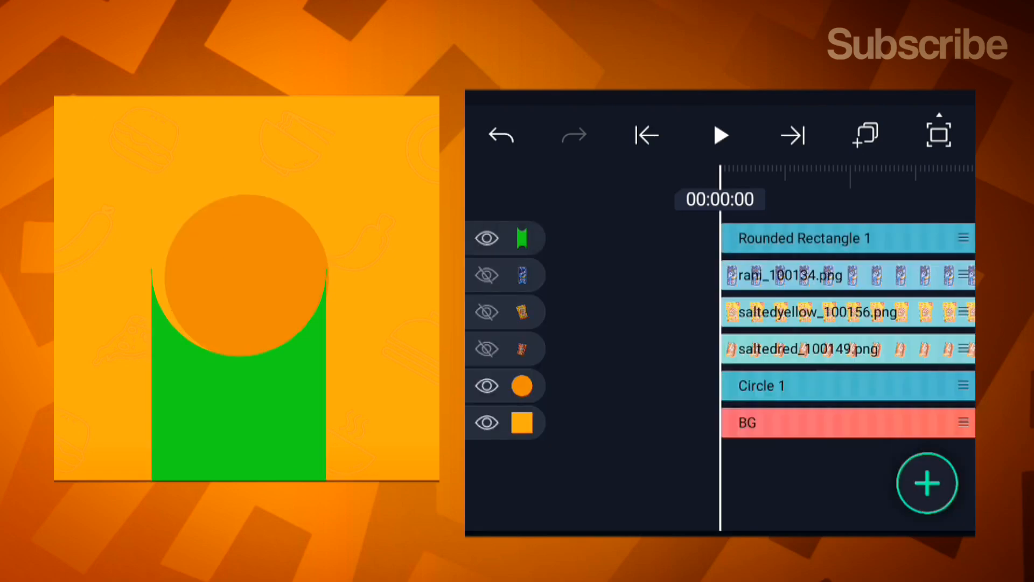
- Resize Rounded Rectangle 1 to 480.3 × 1233 to match the circle and unhide the can and yellow bag
{"action": "left_click", "coordinate": [804, 238]}
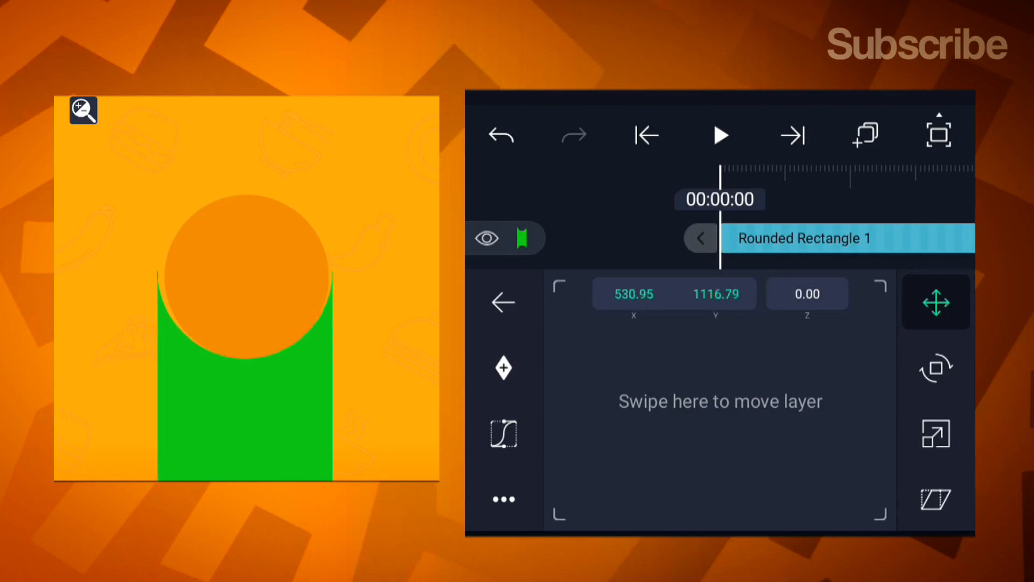
{"action": "left_click", "coordinate": [935, 433]}
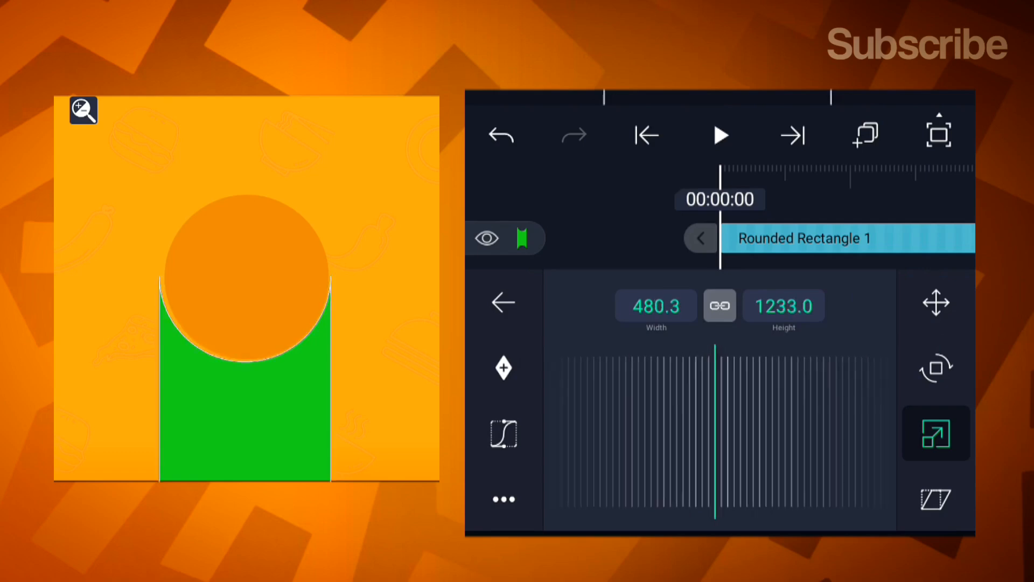
{"action": "left_click", "coordinate": [935, 301]}
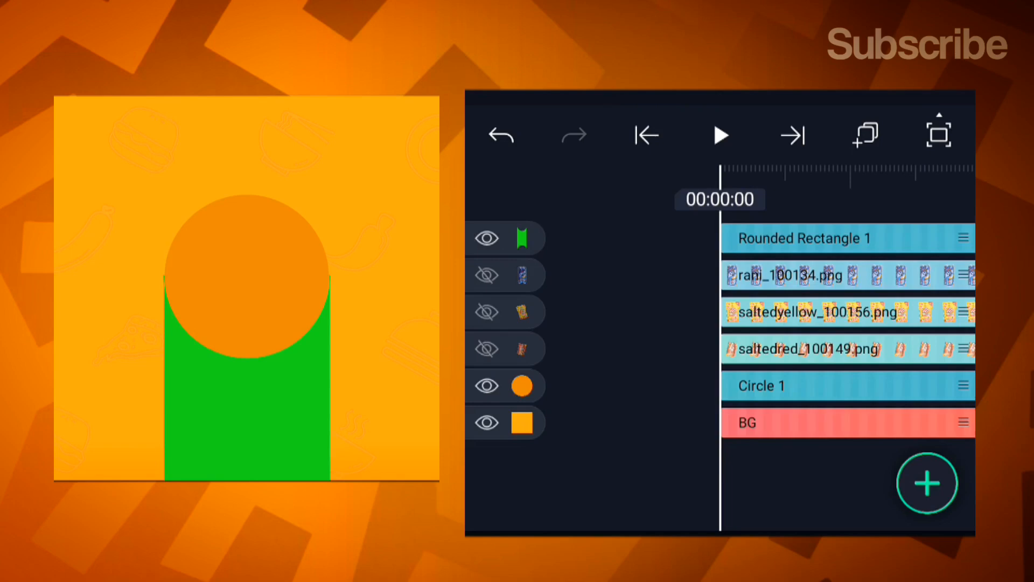
{"action": "left_click", "coordinate": [487, 275]}
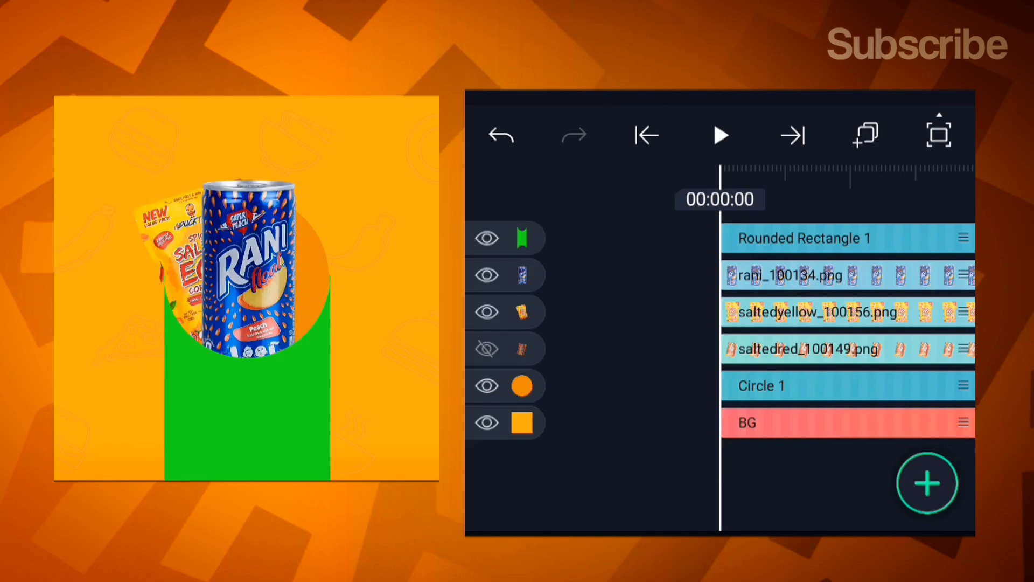
- Unhide the red bag, then rescale and reposition the yellow bag behind the can
{"action": "left_click", "coordinate": [487, 348]}
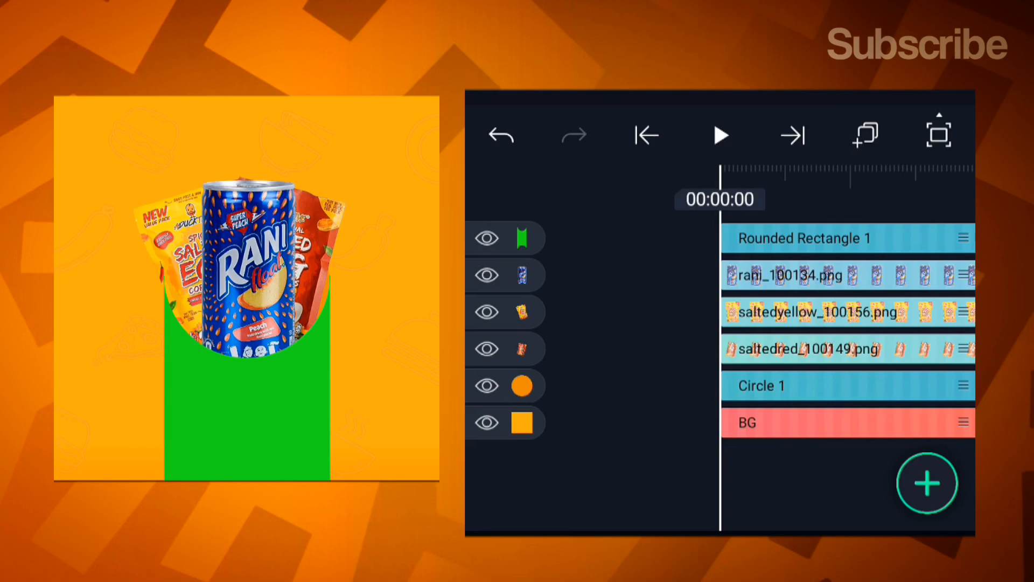
{"action": "left_click", "coordinate": [815, 311]}
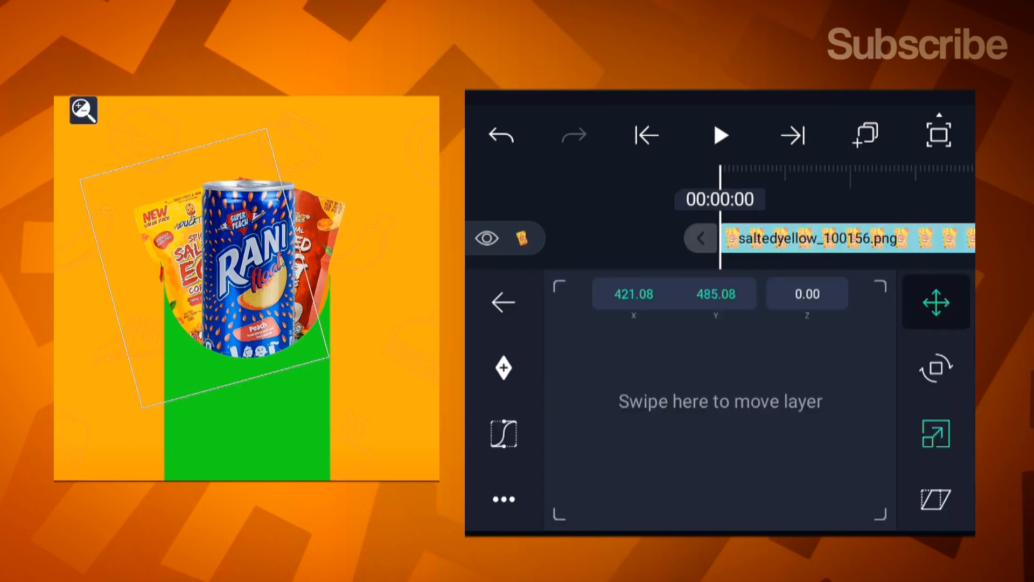
{"action": "left_click", "coordinate": [936, 433]}
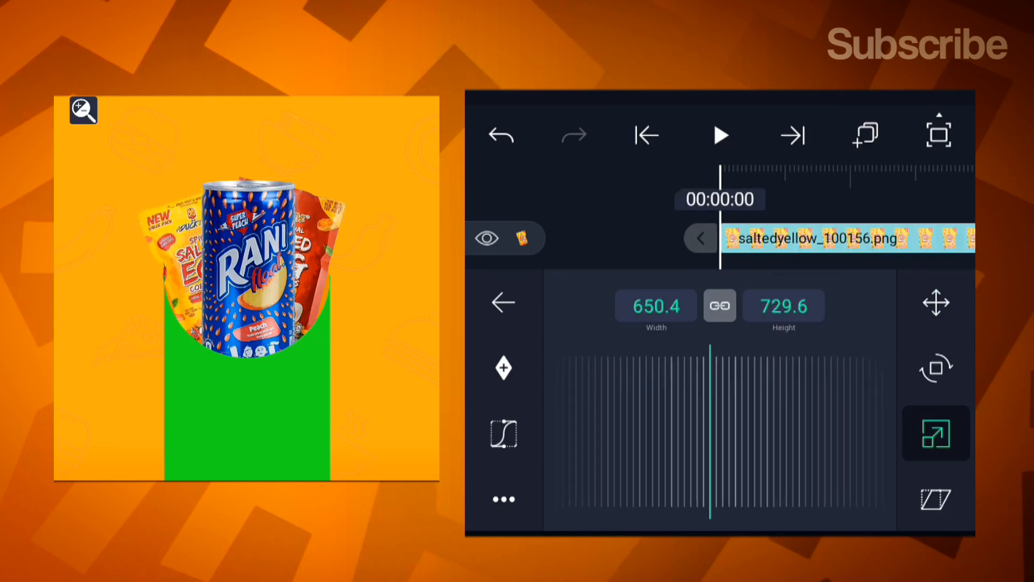
{"action": "left_click", "coordinate": [936, 301]}
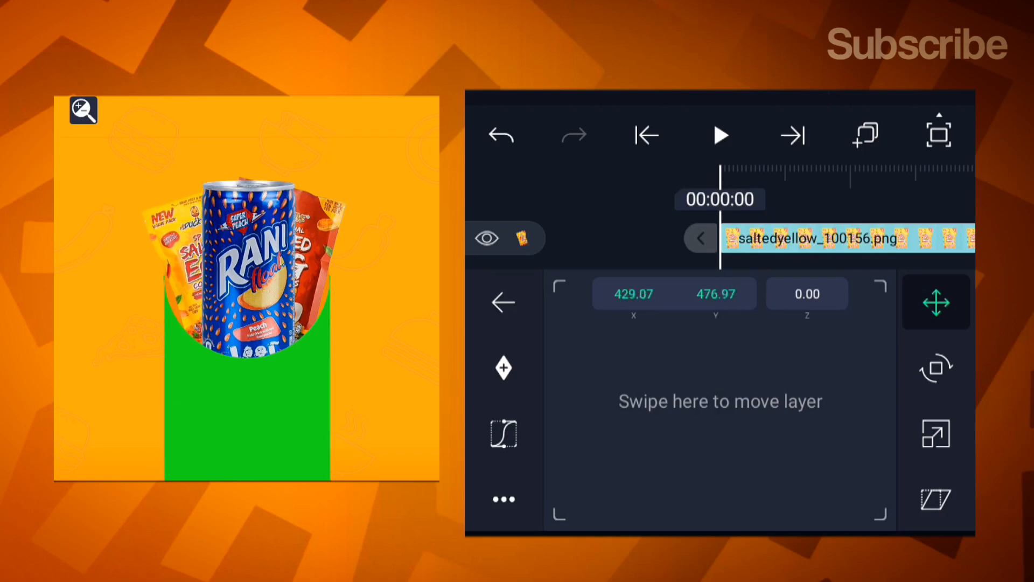
{"action": "left_click", "coordinate": [935, 433]}
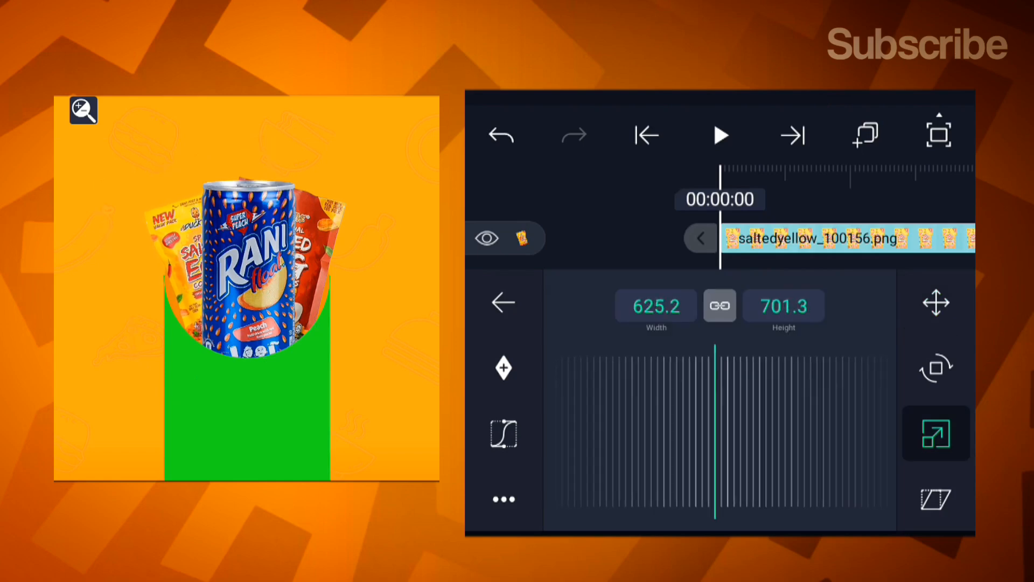
- Rescale and reposition the red bag behind the can, then bring up the circle's layer options
{"action": "left_click", "coordinate": [935, 302]}
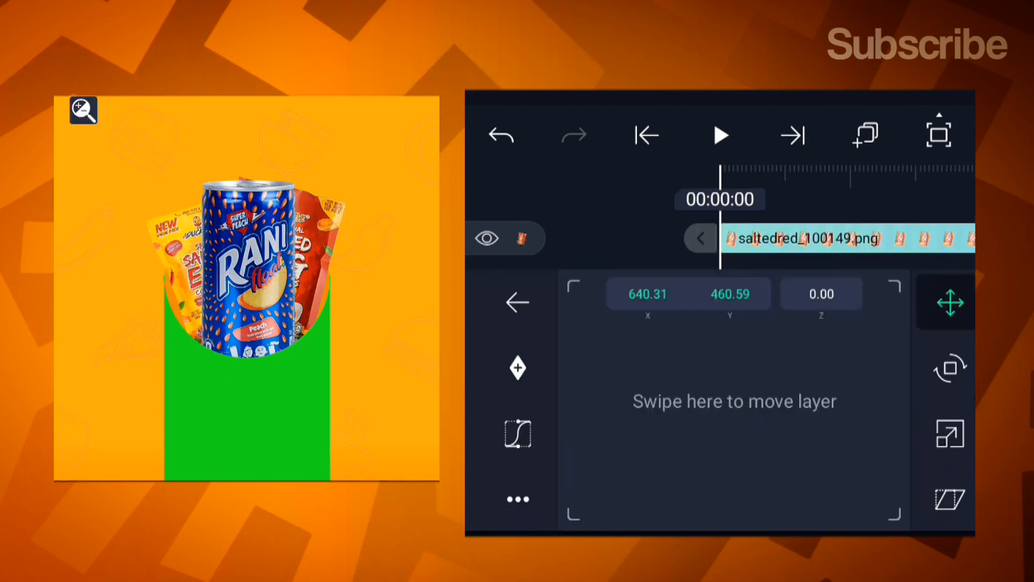
{"action": "left_click", "coordinate": [950, 434]}
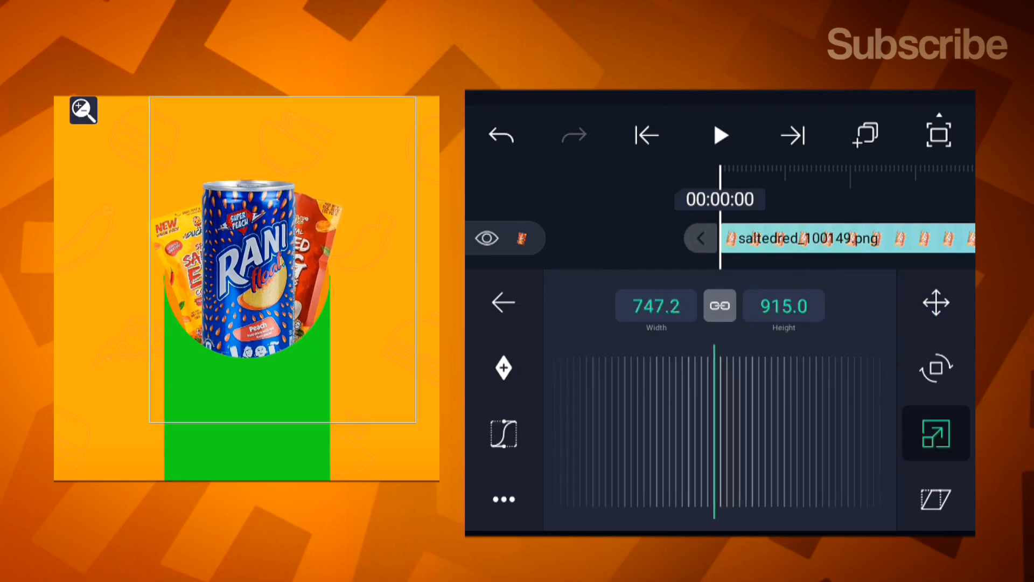
{"action": "left_click", "coordinate": [936, 302]}
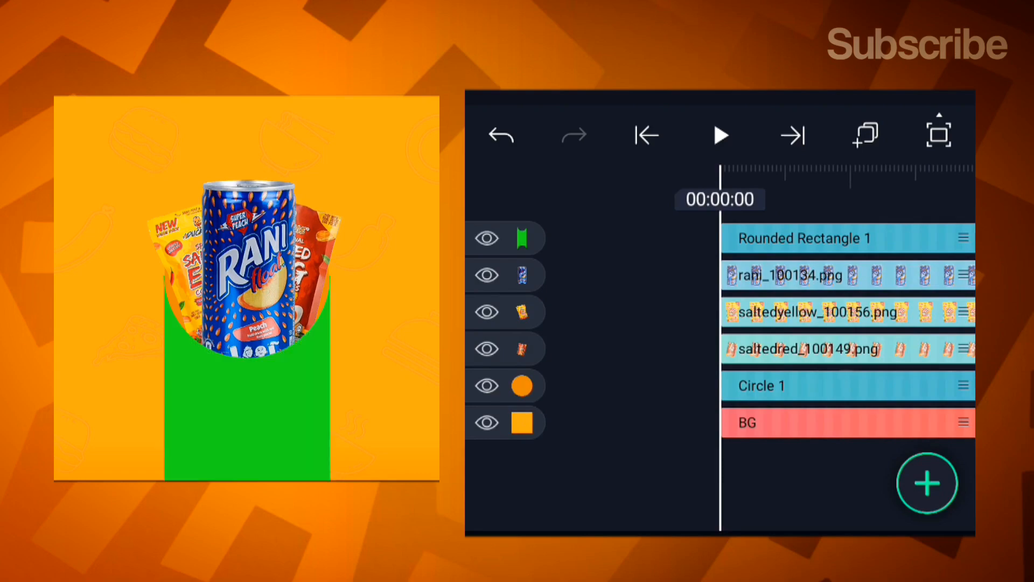
{"action": "left_click", "coordinate": [792, 386]}
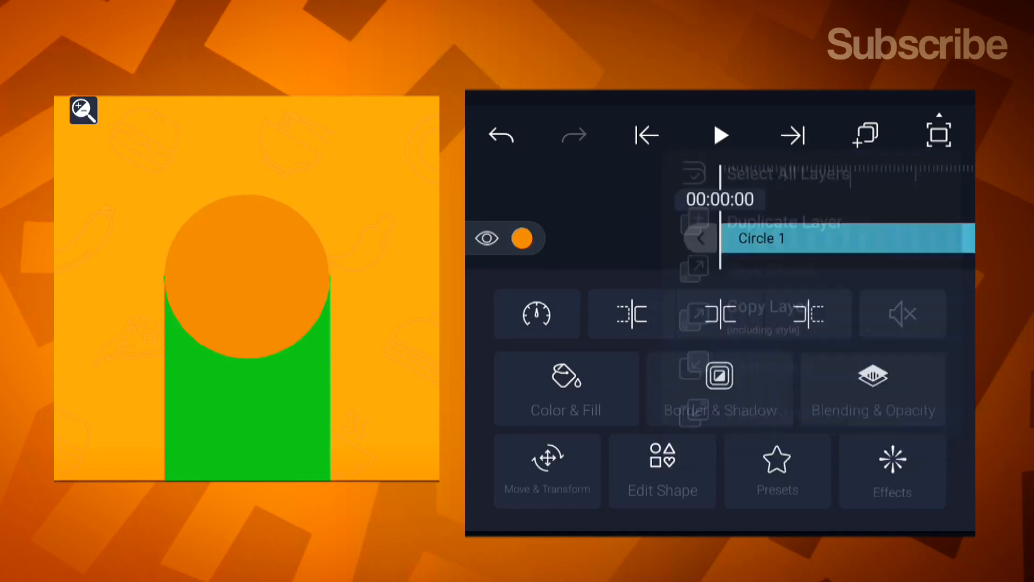
- Remove the fill from Circle 1 Copy and enable its stroke outline
{"action": "left_click", "coordinate": [785, 221]}
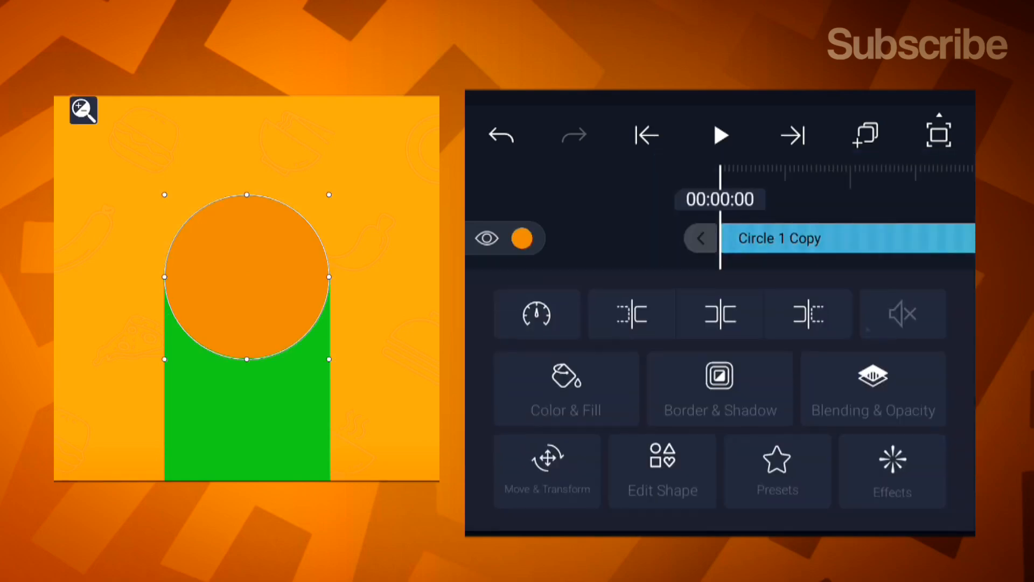
{"action": "left_click", "coordinate": [566, 389]}
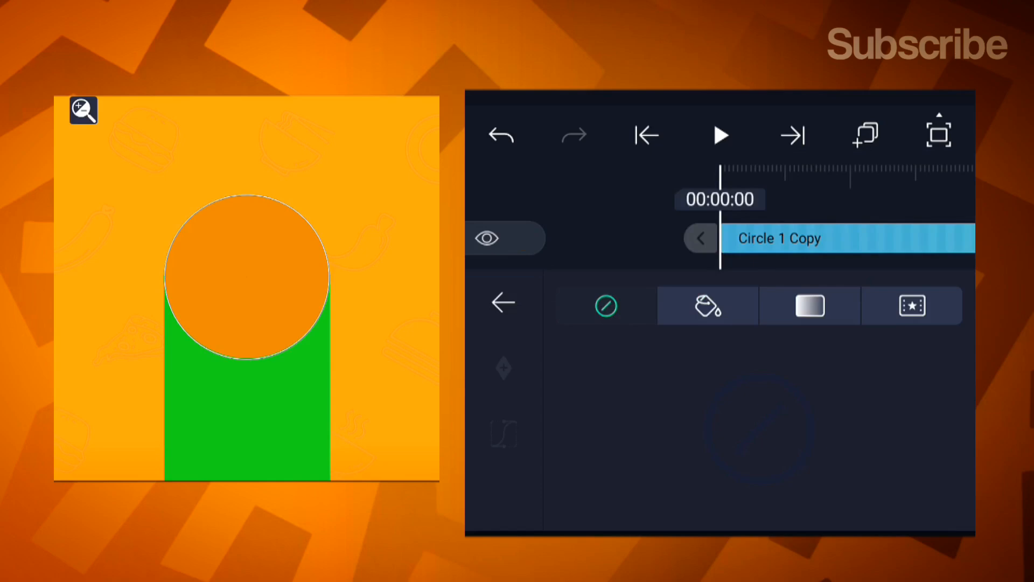
{"action": "left_click", "coordinate": [809, 305]}
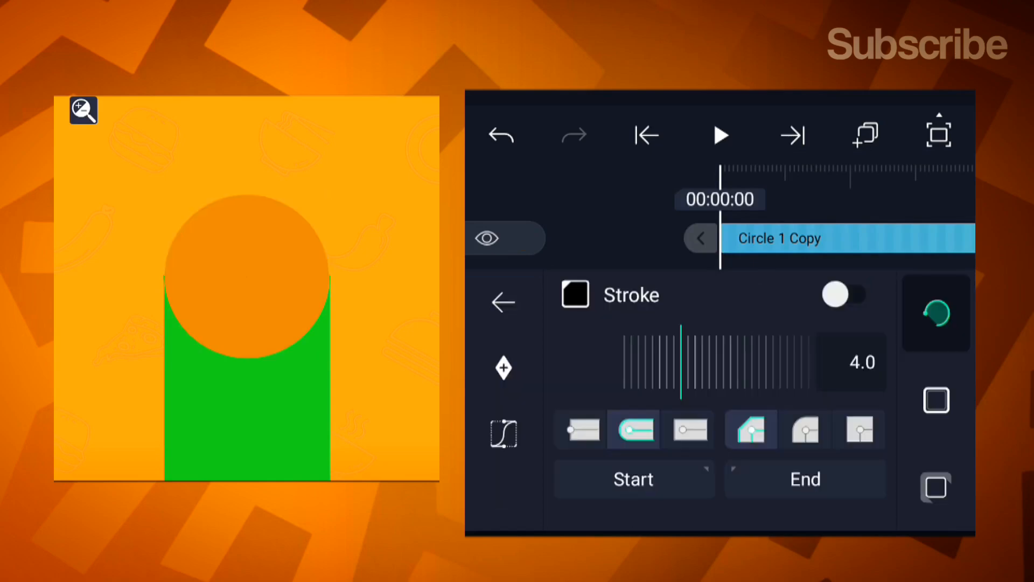
{"action": "left_click", "coordinate": [852, 294]}
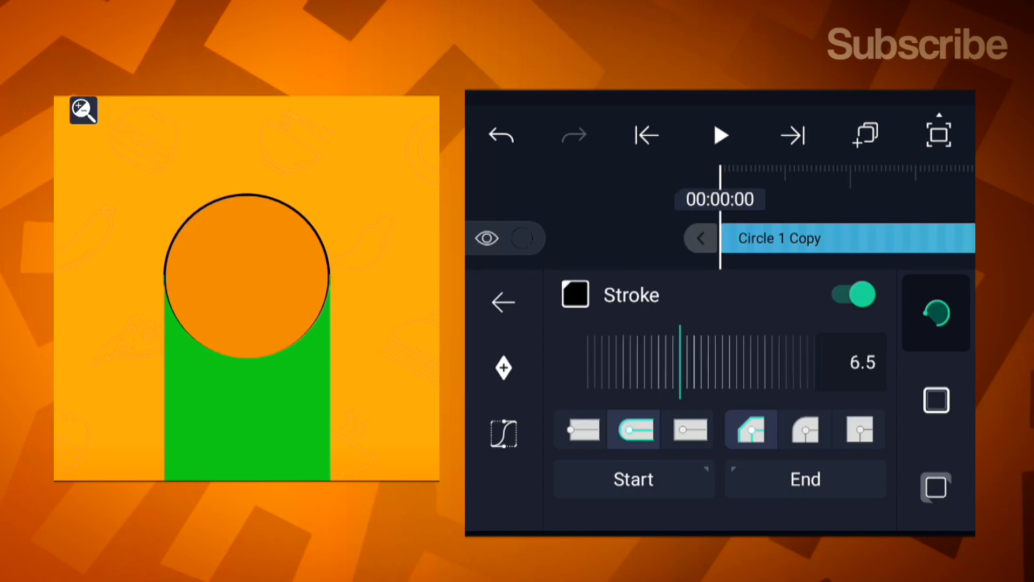
- Give the copied circle's stroke width 10 and dark brown colour #692E0C
{"action": "left_click", "coordinate": [575, 293]}
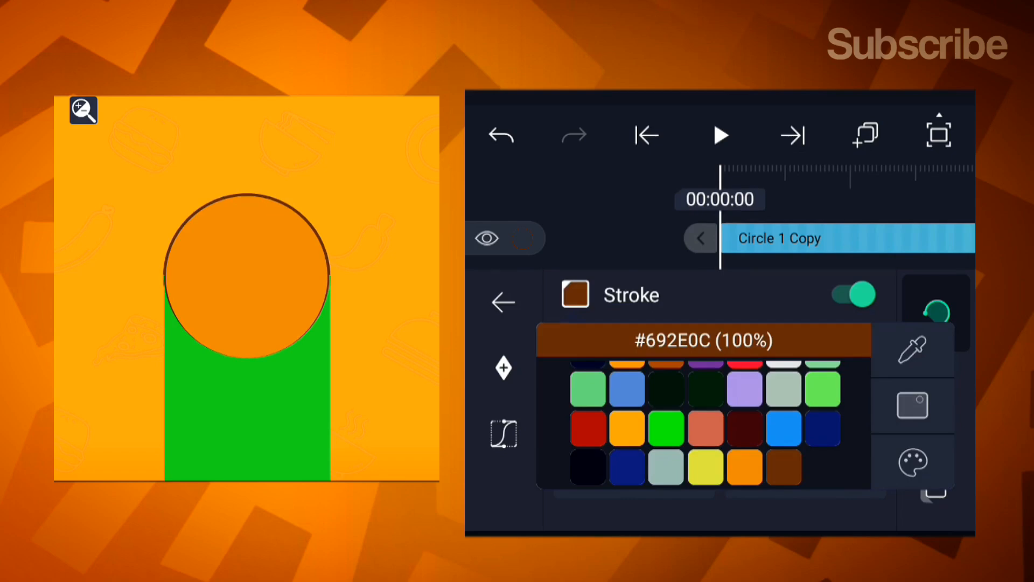
{"action": "left_click", "coordinate": [503, 302]}
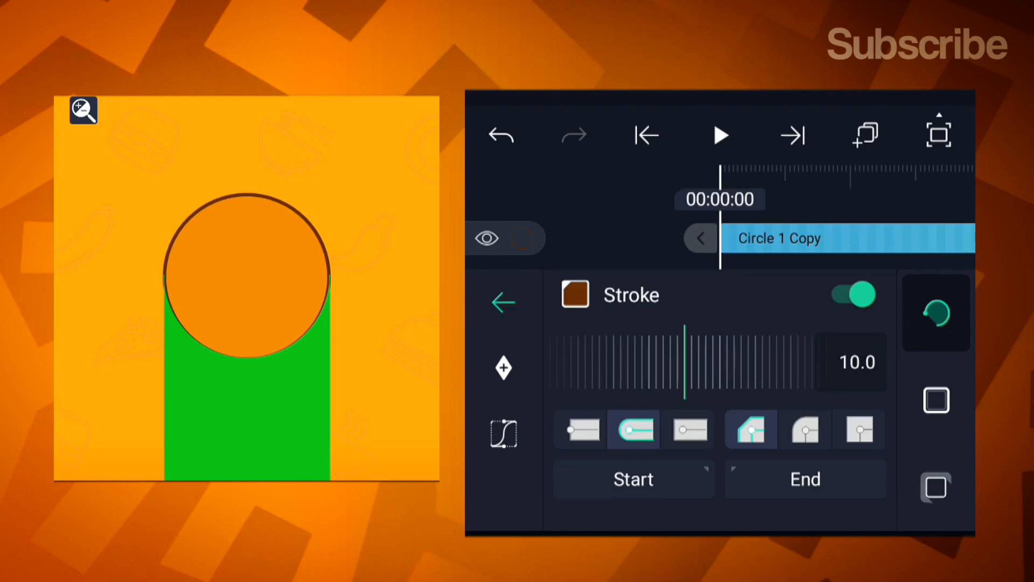
{"action": "left_click", "coordinate": [502, 301]}
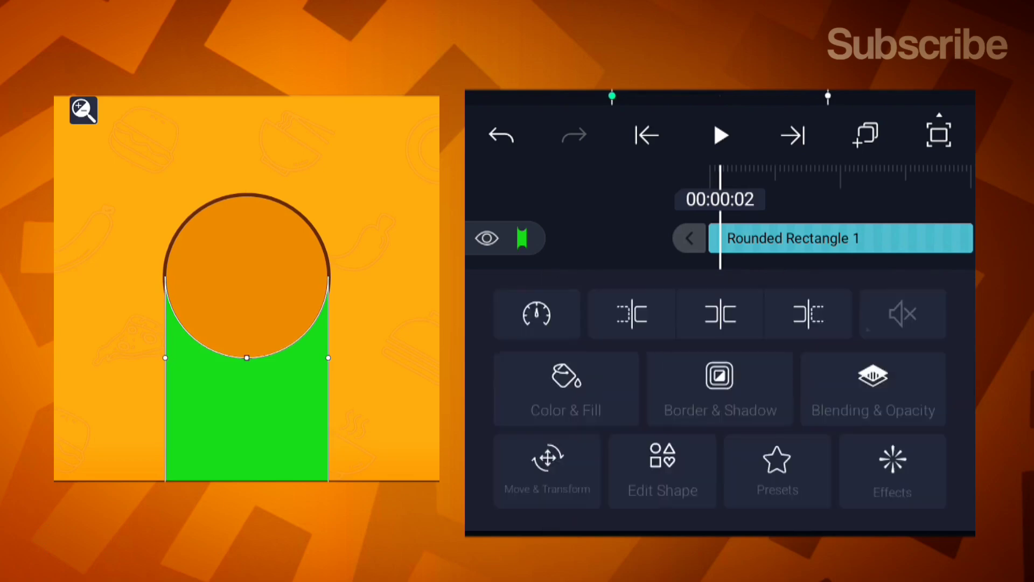
- Unhide the saltedyellow and saltedred layers and select the rani can layer for animation
{"action": "left_click", "coordinate": [548, 471]}
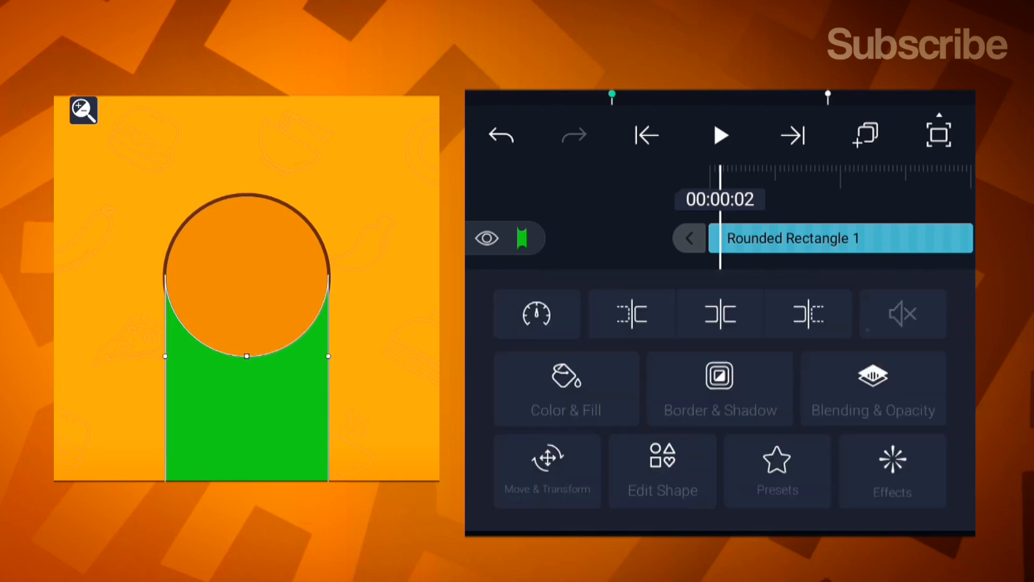
{"action": "left_click", "coordinate": [689, 238]}
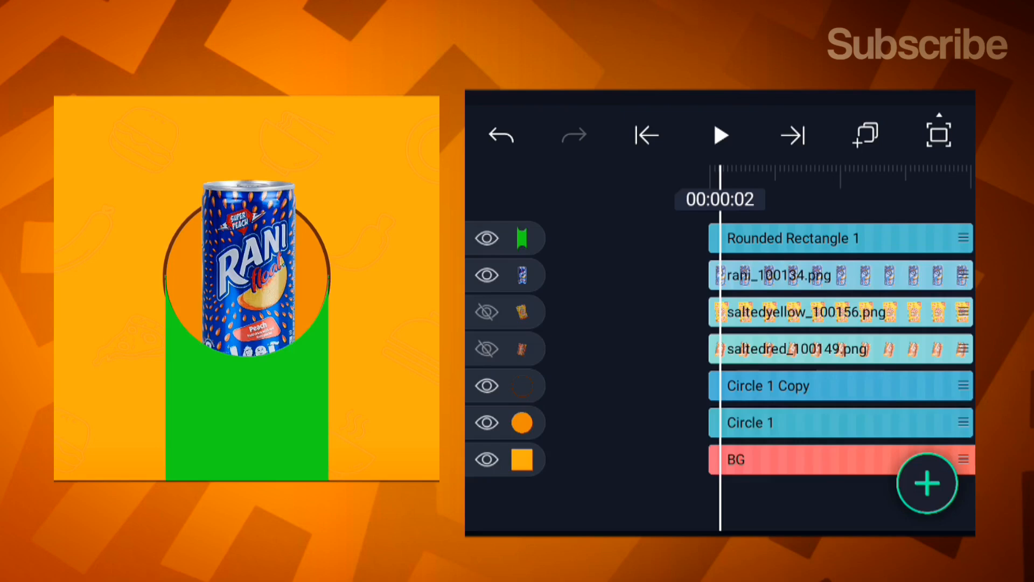
{"action": "left_click", "coordinate": [487, 311]}
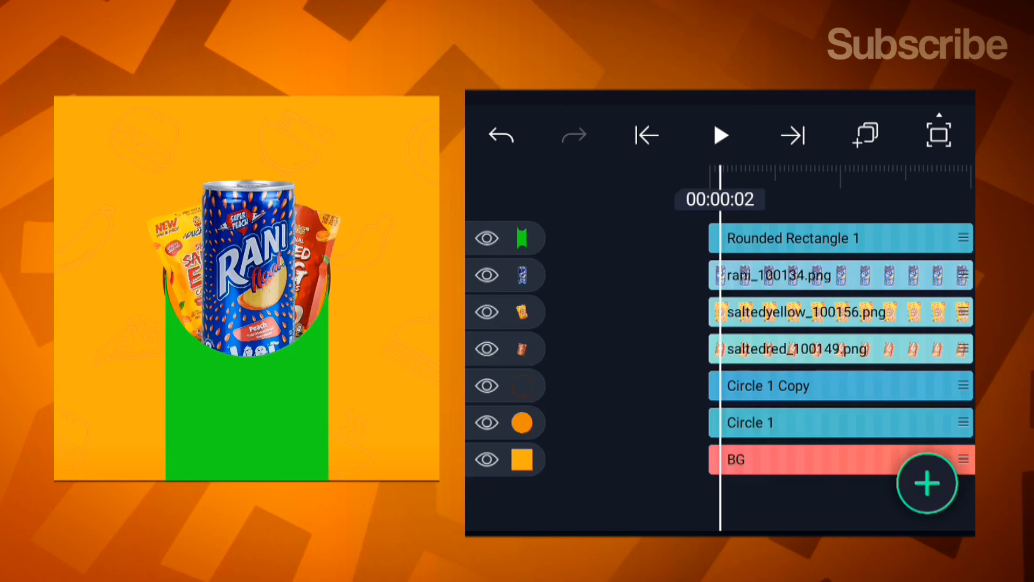
{"action": "left_click", "coordinate": [645, 136]}
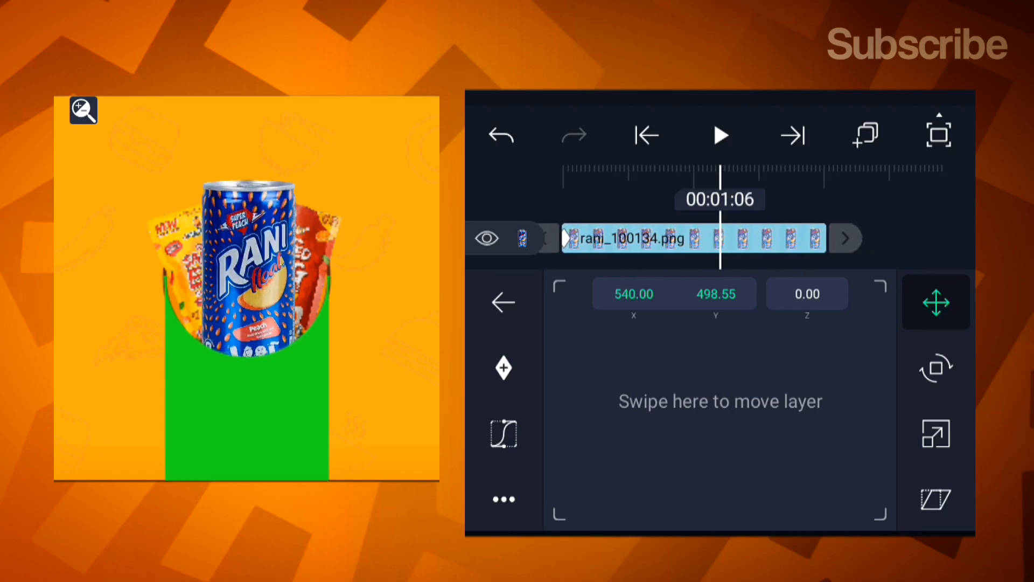
- Keyframe the can's position at 00:01:06 and lower it to Y 920.95 at 00:00:06 so it rises from the pocket
{"action": "left_click", "coordinate": [503, 368]}
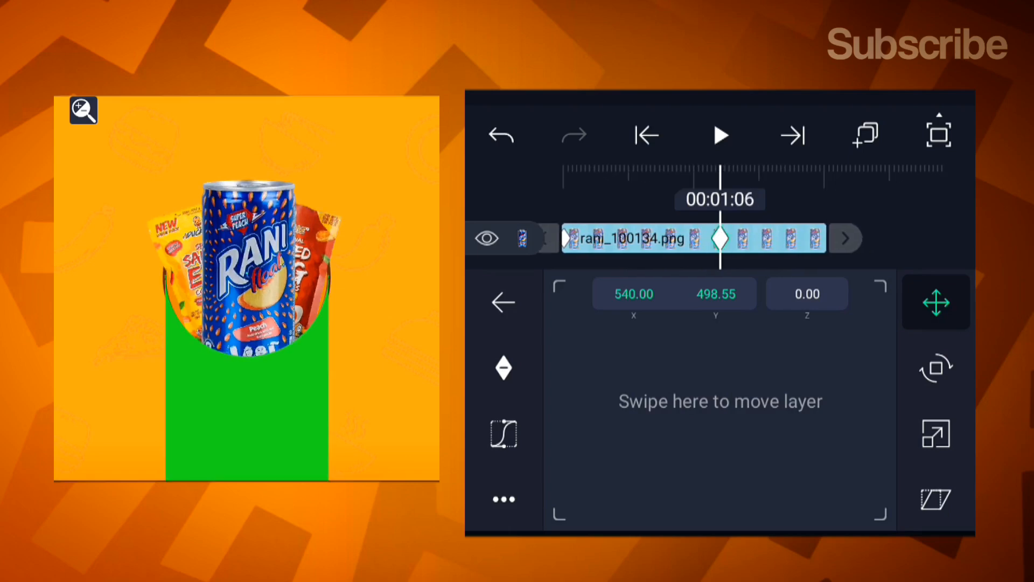
{"action": "left_click", "coordinate": [647, 134]}
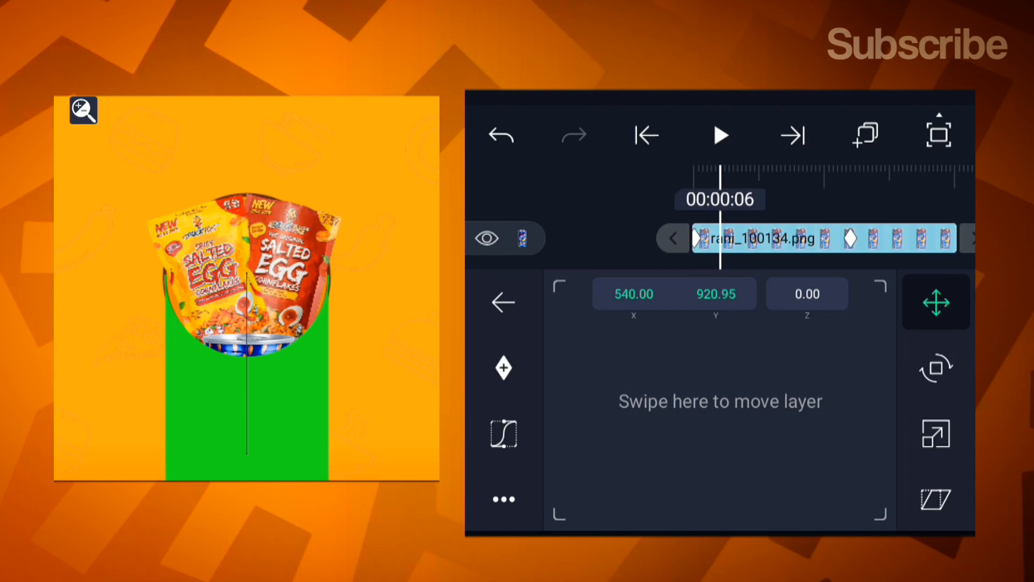
{"action": "left_click", "coordinate": [936, 301]}
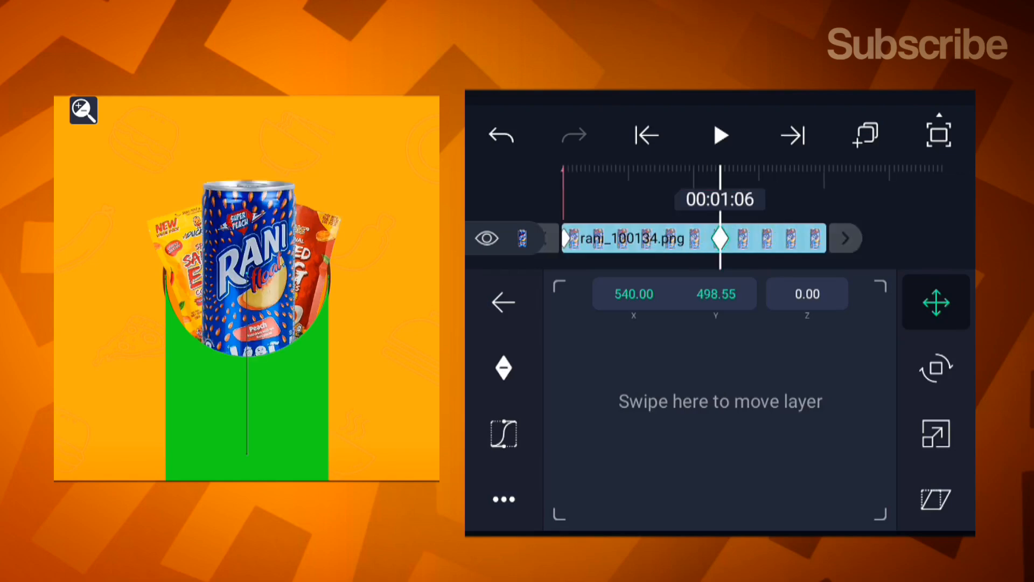
{"action": "left_click", "coordinate": [503, 302]}
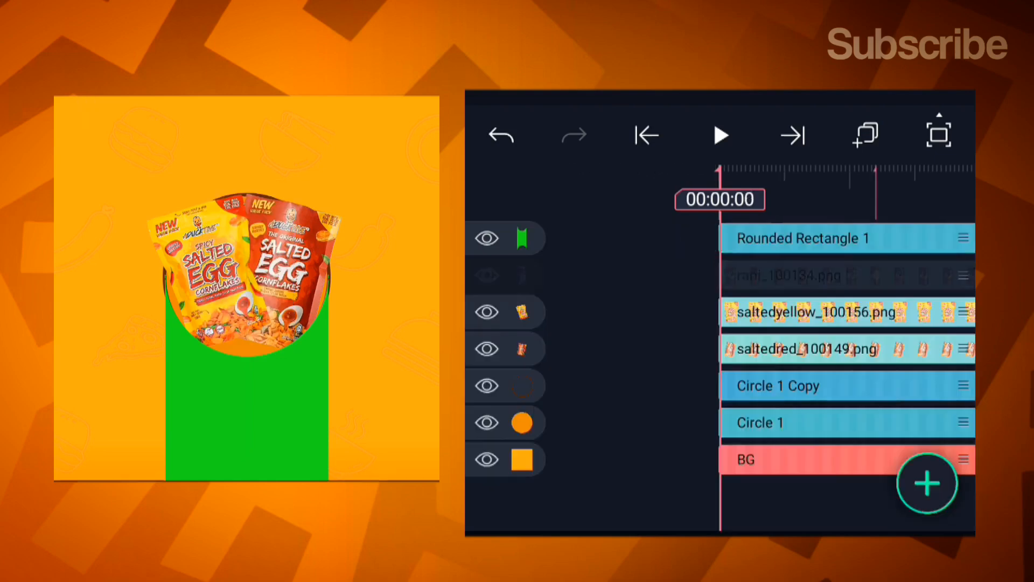
{"action": "left_click", "coordinate": [818, 311]}
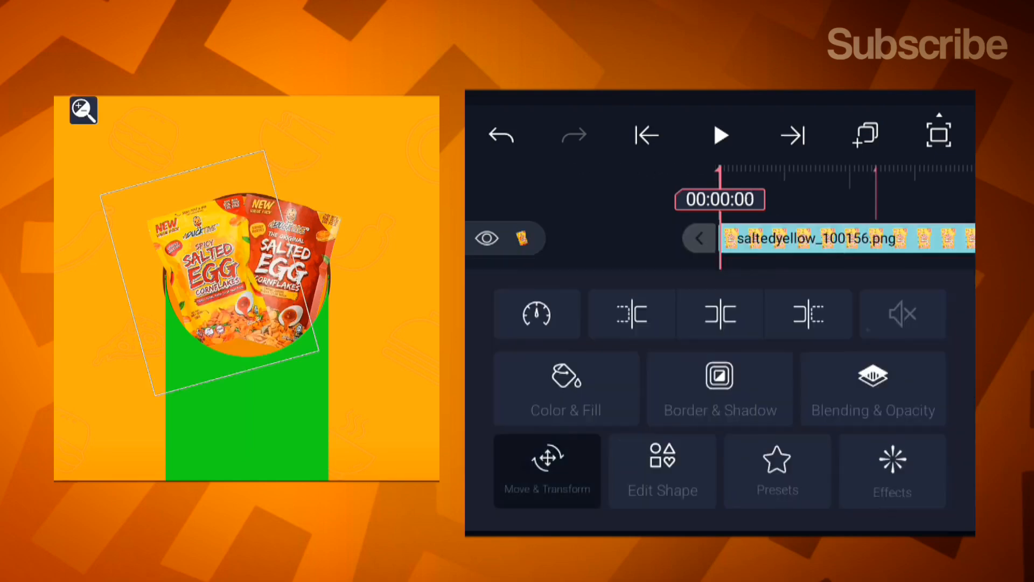
- Keyframe saltedyellow and saltedred rising from the pocket with Cubic Bezier ease-in-out easing
{"action": "left_click", "coordinate": [546, 471]}
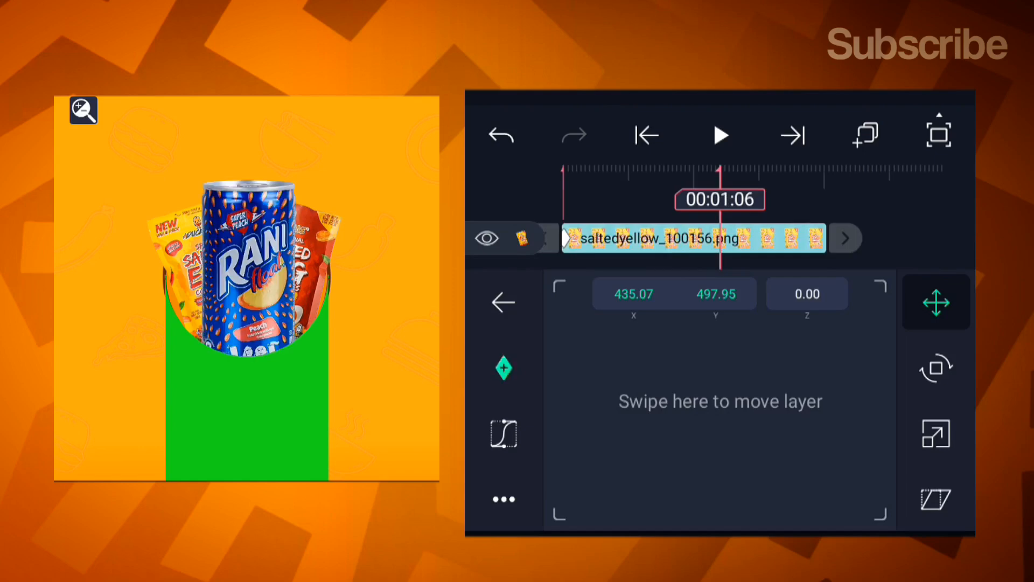
{"action": "left_click", "coordinate": [647, 136]}
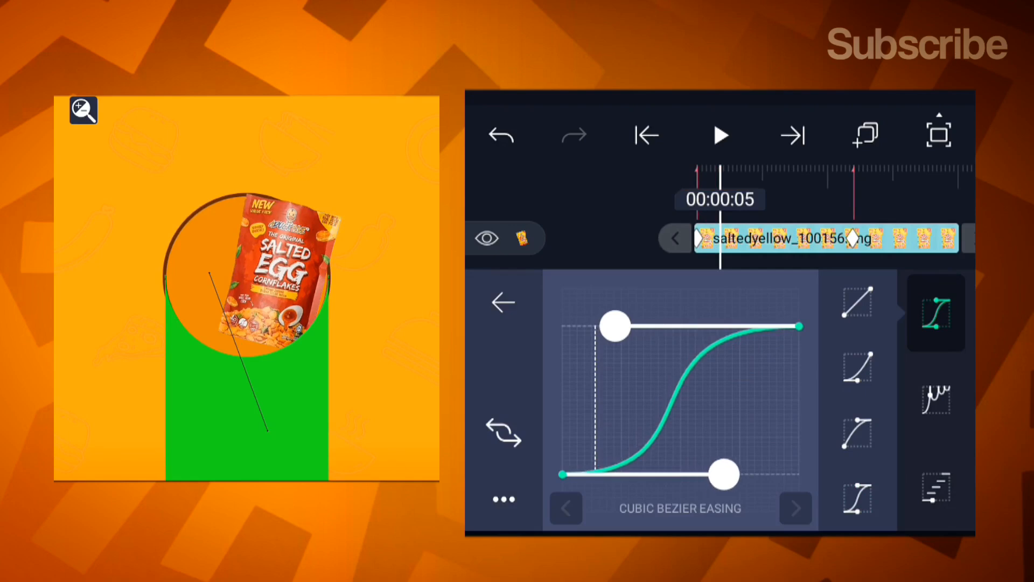
{"action": "left_click", "coordinate": [503, 302]}
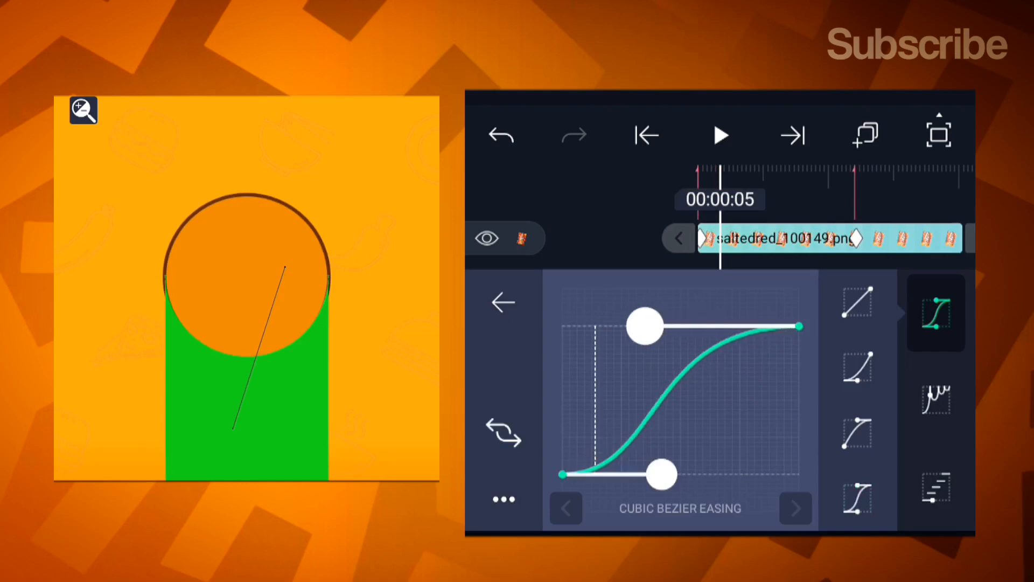
{"action": "left_click", "coordinate": [503, 302]}
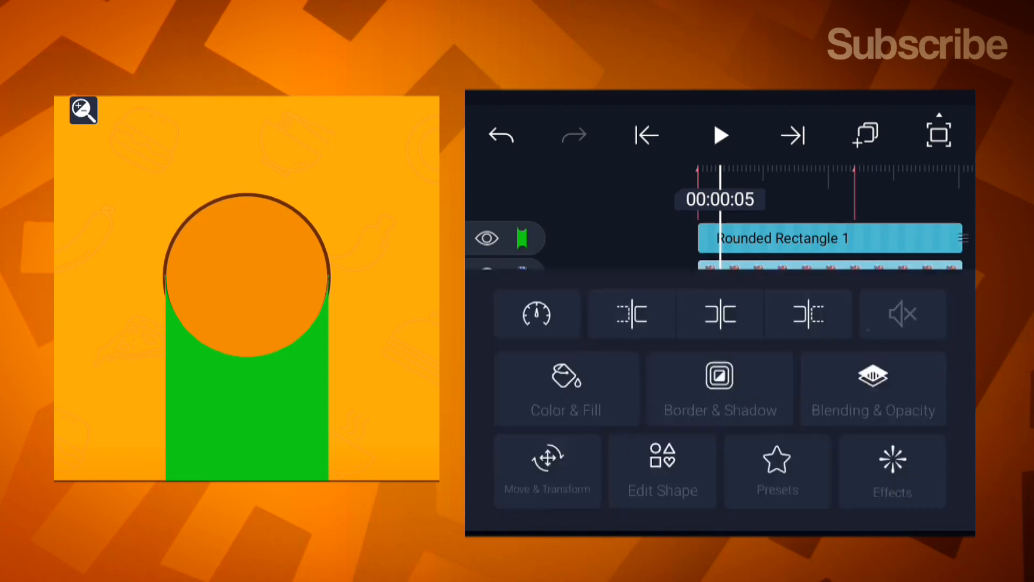
{"action": "left_click", "coordinate": [720, 135]}
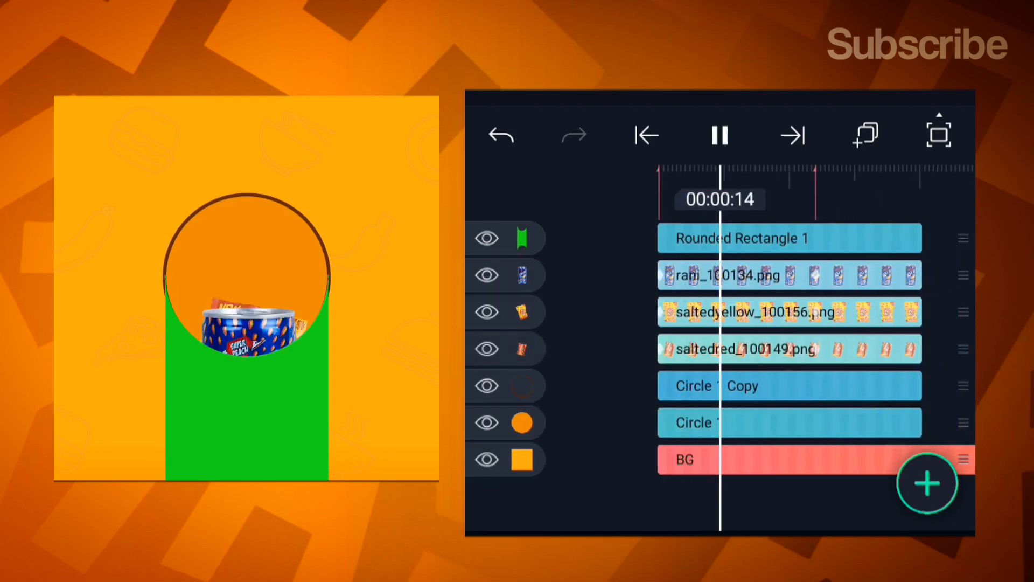
{"action": "left_click", "coordinate": [719, 136]}
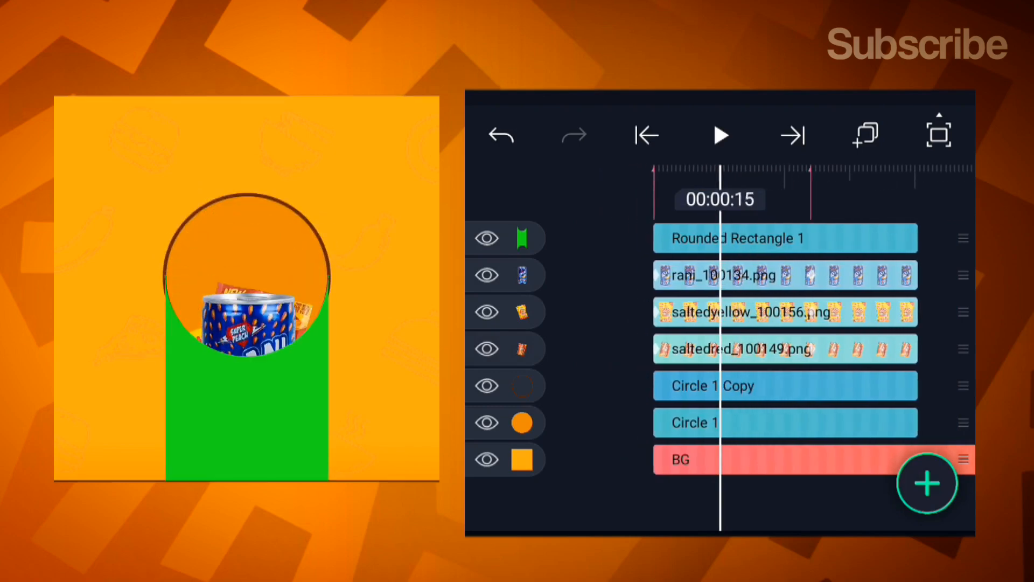
{"action": "left_click", "coordinate": [719, 136]}
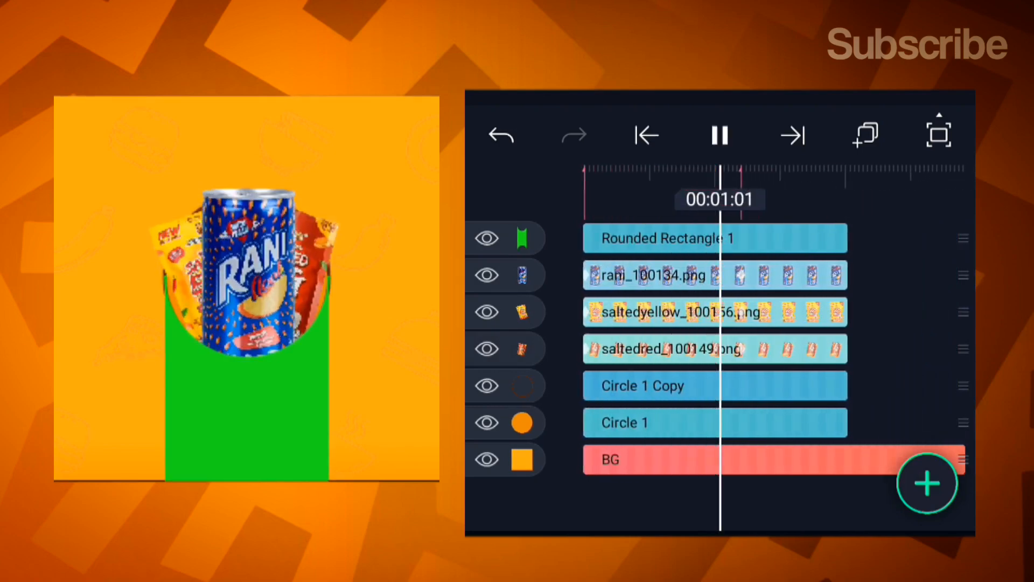
{"action": "left_click", "coordinate": [719, 135]}
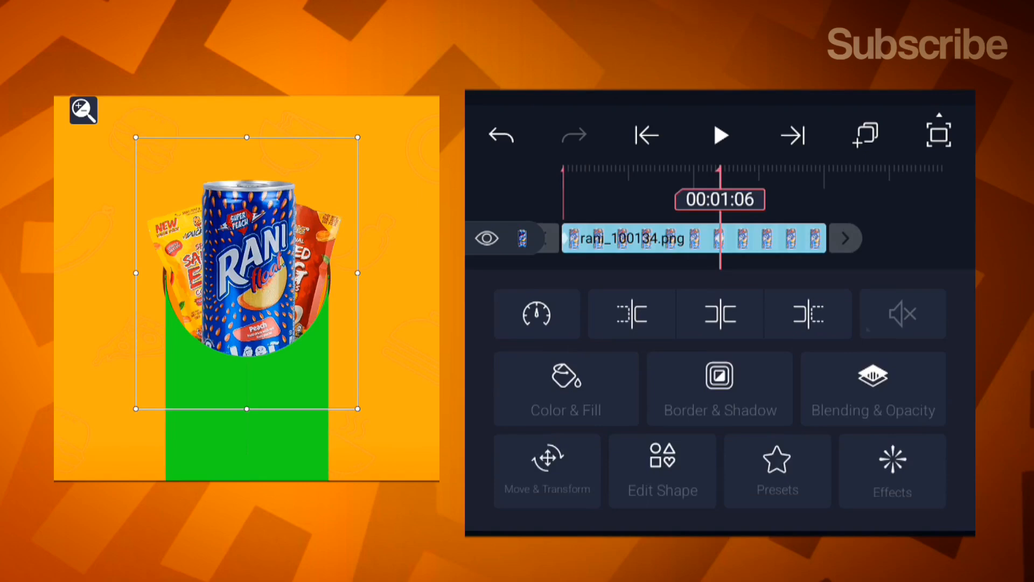
- Enable a drop shadow on the rani can and adjust its size, alpha and position
{"action": "left_click", "coordinate": [719, 389]}
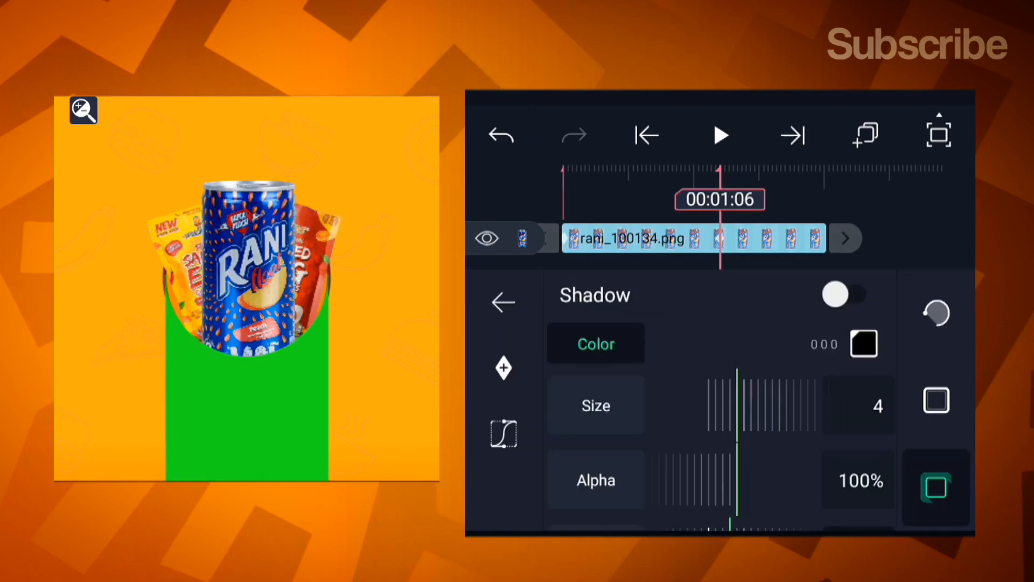
{"action": "left_click", "coordinate": [851, 295]}
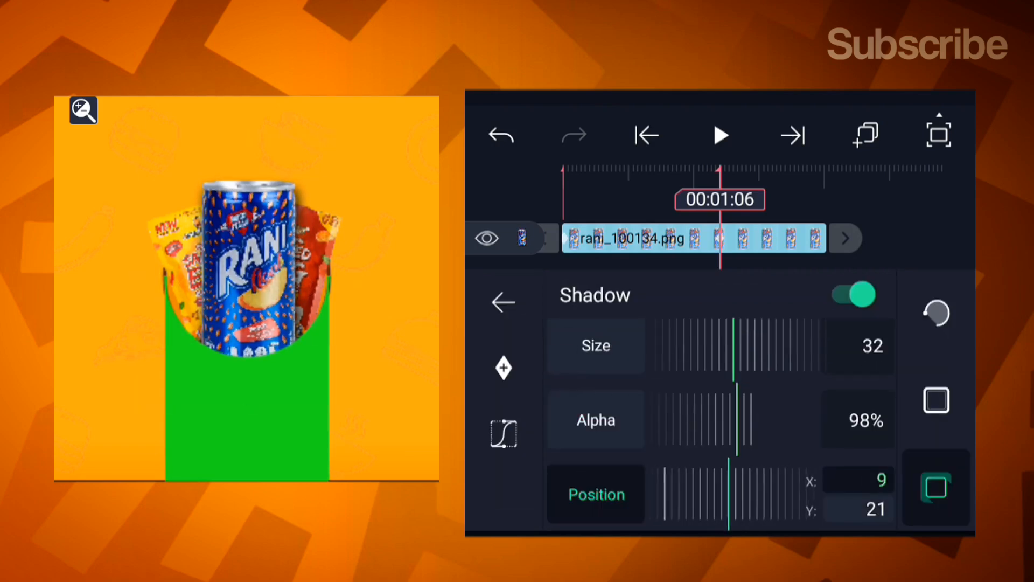
{"action": "left_click", "coordinate": [503, 301]}
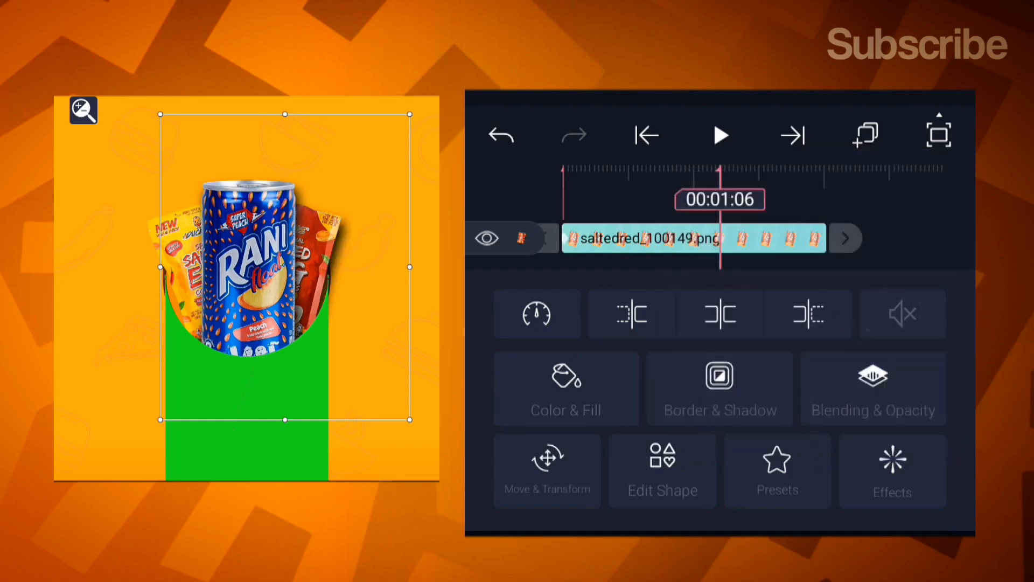
- Enable matching drop shadows on saltedred and saltedyellow, adjusting the yellow bag's offset
{"action": "left_click", "coordinate": [718, 389]}
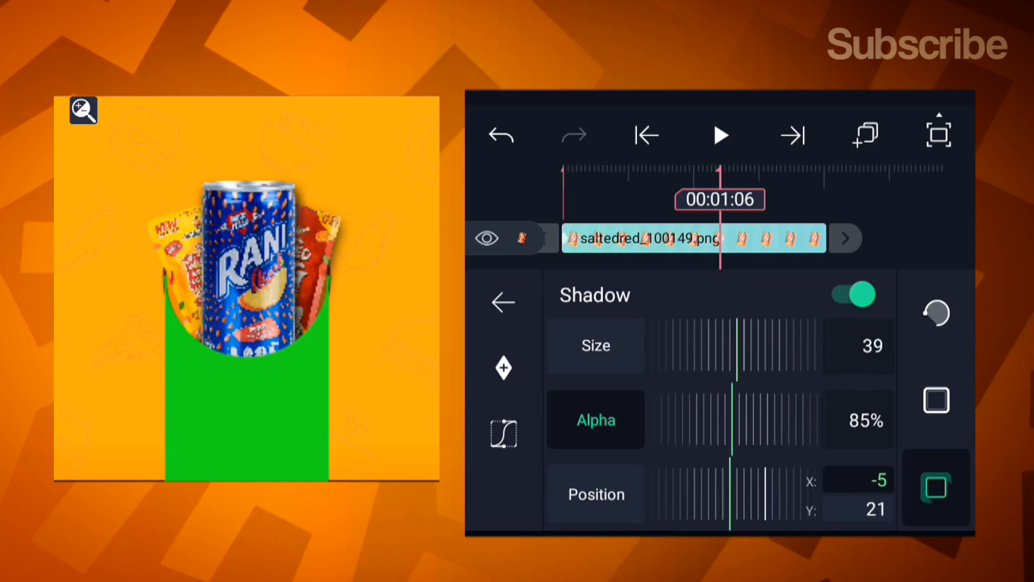
{"action": "left_click", "coordinate": [503, 301]}
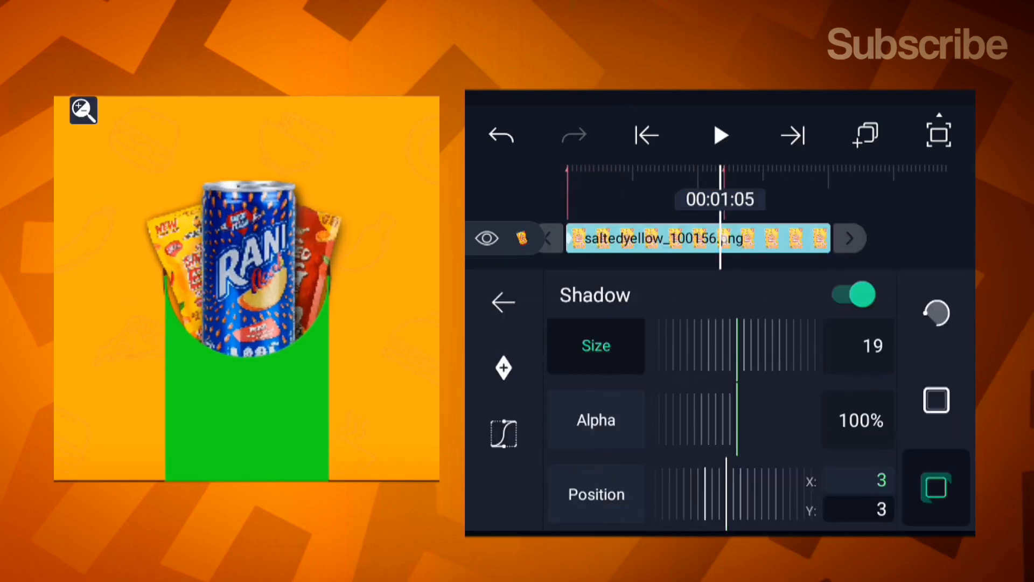
{"action": "left_click", "coordinate": [595, 494]}
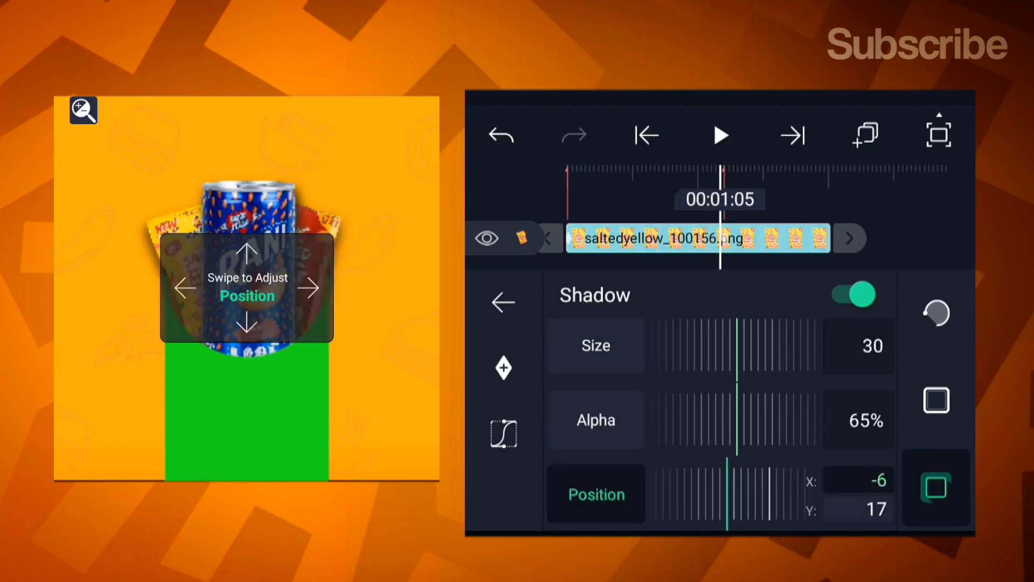
{"action": "left_click", "coordinate": [503, 302]}
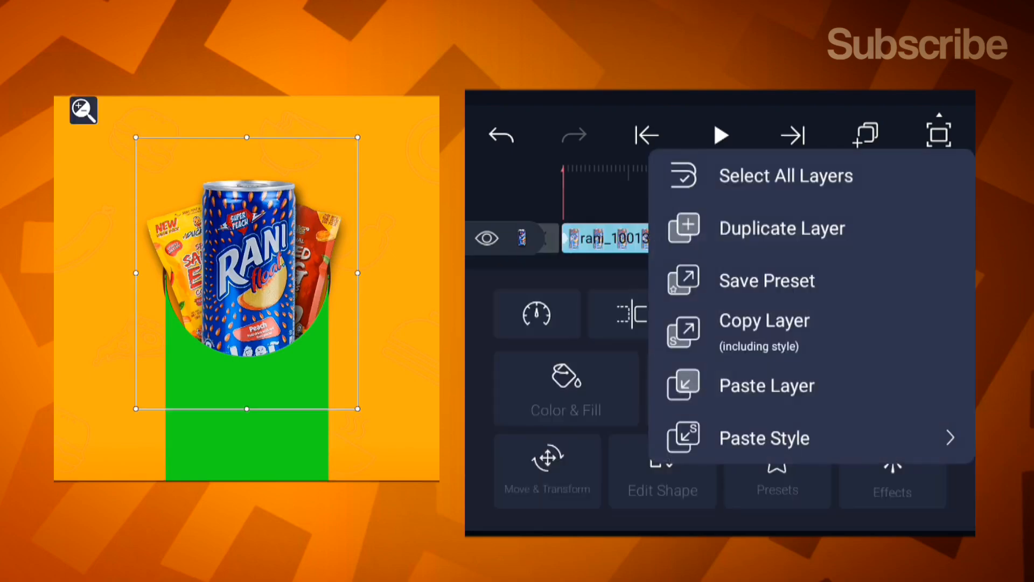
- Duplicate the soda can layer and give it a shadow: size 32, alpha 50%, position X -11, Y 21
{"action": "left_click", "coordinate": [782, 228]}
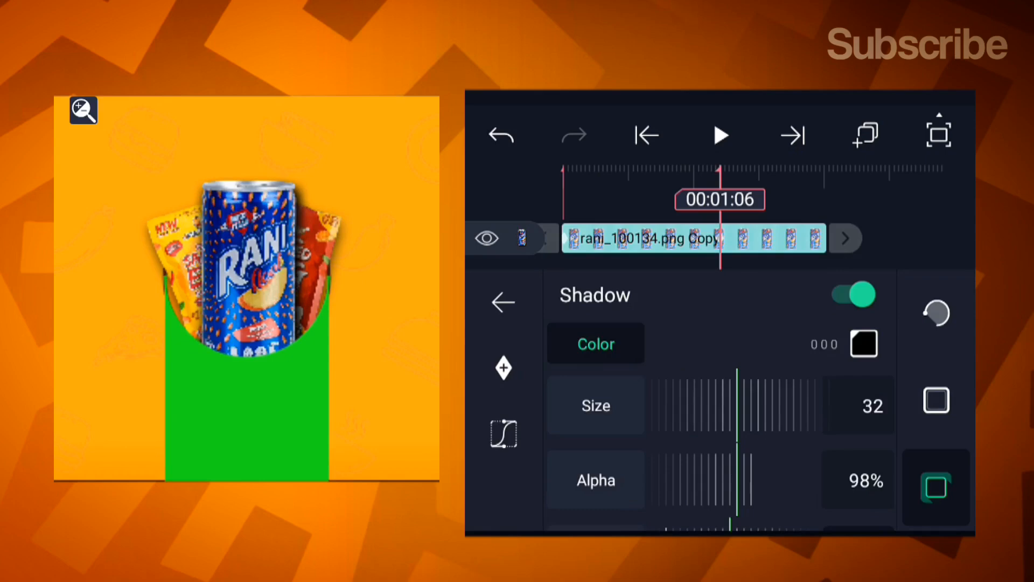
{"action": "scroll", "scroll_direction": "down", "scroll_amount": 3}
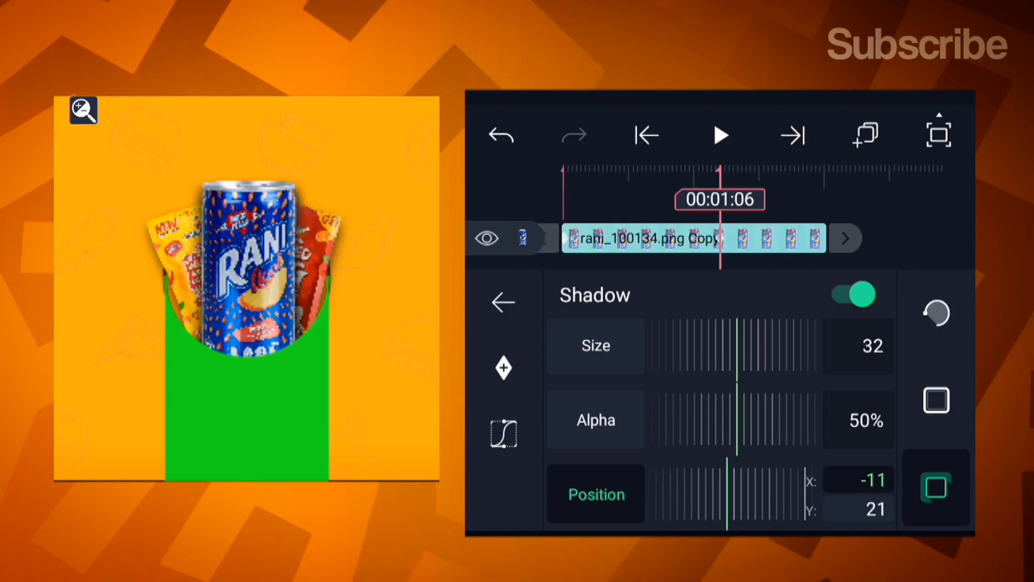
{"action": "left_click", "coordinate": [504, 302]}
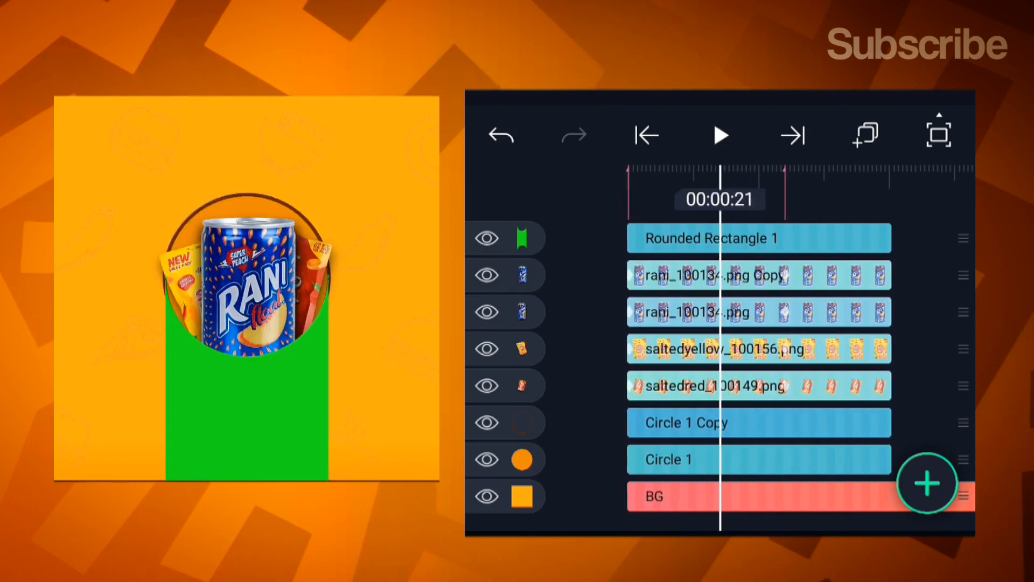
- Keyframe the yellow and red chip bags rising from inside the pocket, starting slightly after the can
{"action": "left_click", "coordinate": [725, 348]}
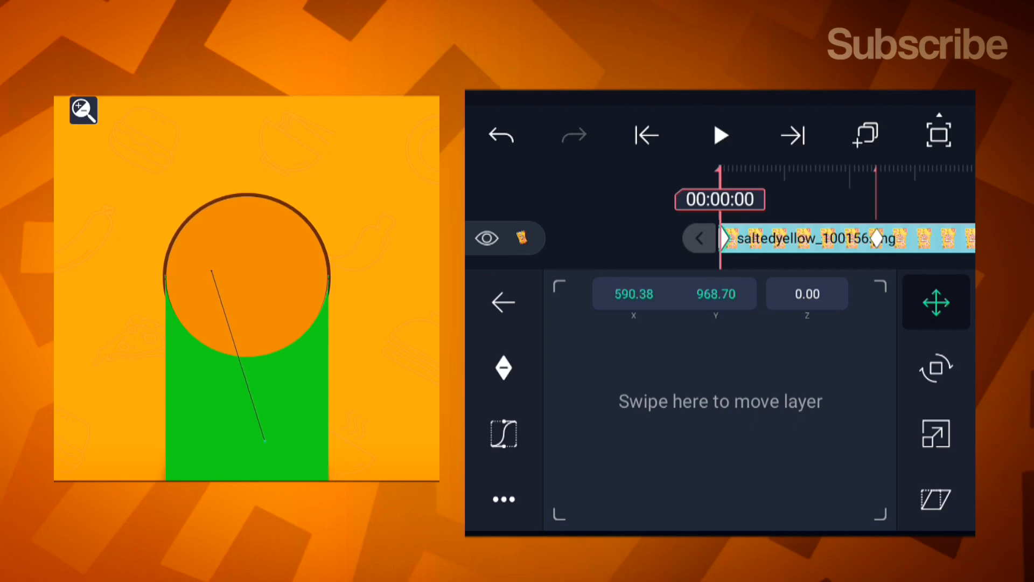
{"action": "left_click", "coordinate": [503, 302]}
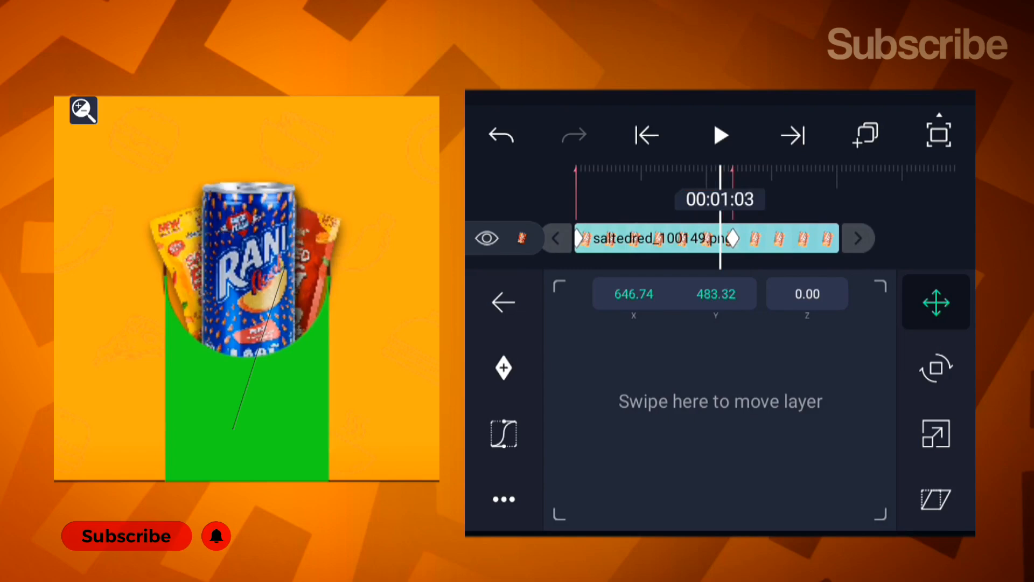
{"action": "left_click", "coordinate": [503, 302]}
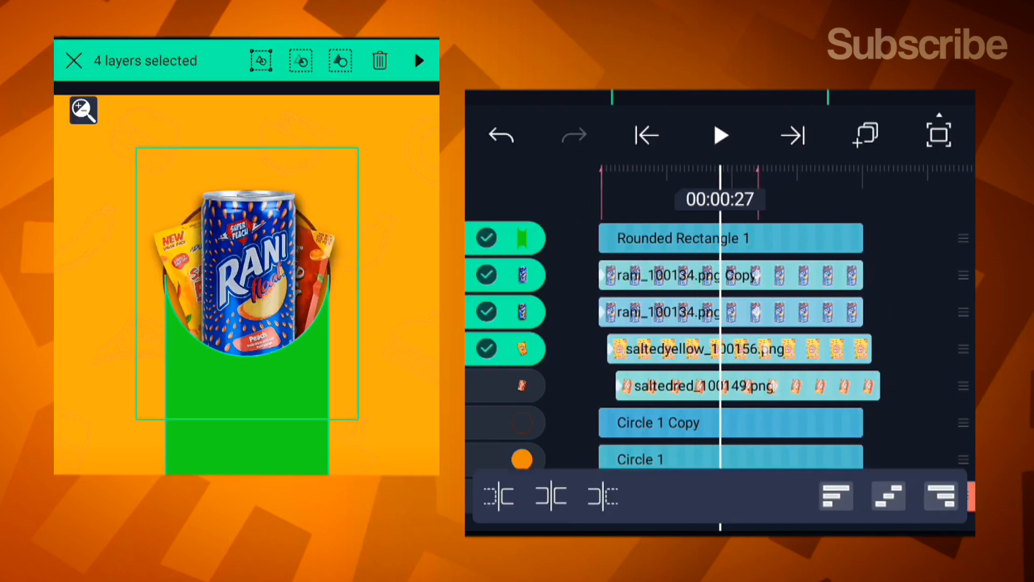
- Combine the selected can, chip bags and green pocket into a Group and Mask 1 layer
{"action": "left_click", "coordinate": [341, 60]}
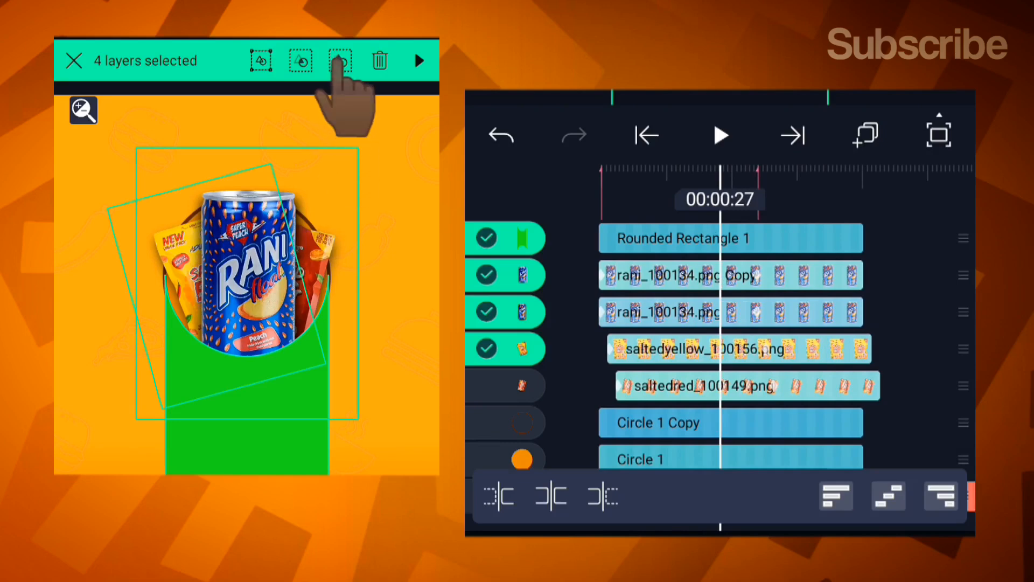
{"action": "left_click", "coordinate": [340, 60]}
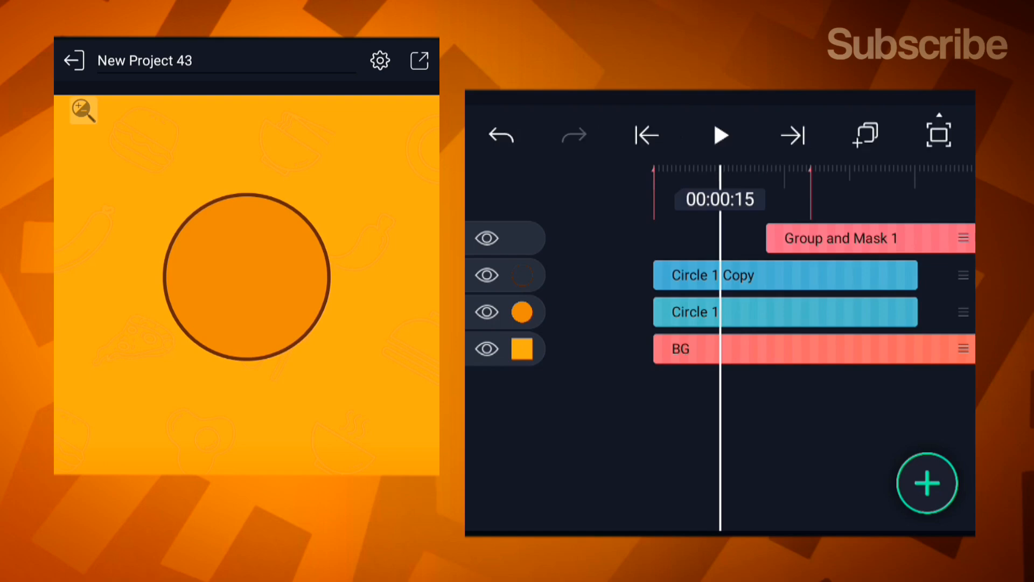
- Select Circle 1 with the playhead at the start of the timeline
{"action": "left_click", "coordinate": [692, 311]}
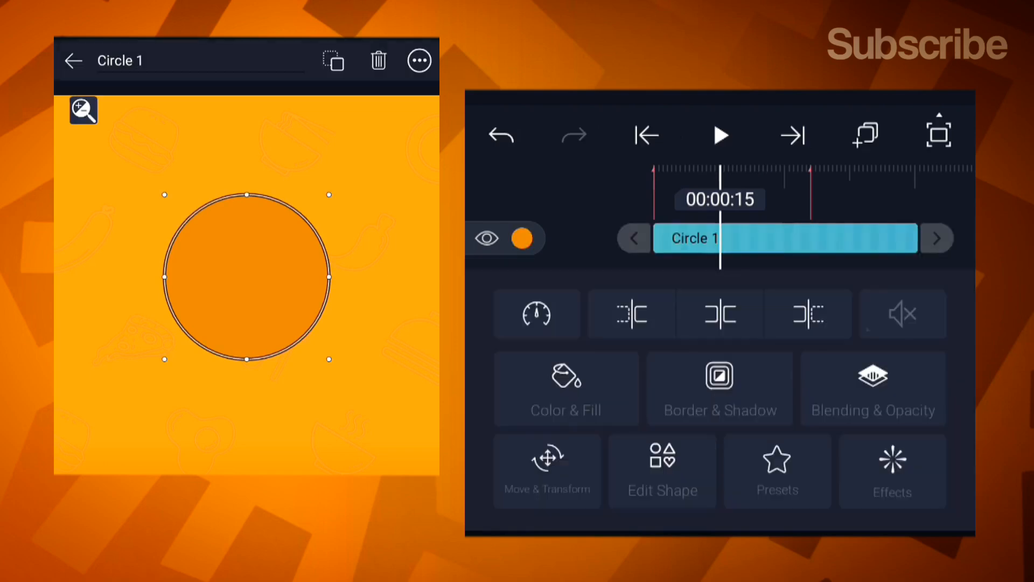
{"action": "left_click", "coordinate": [647, 135]}
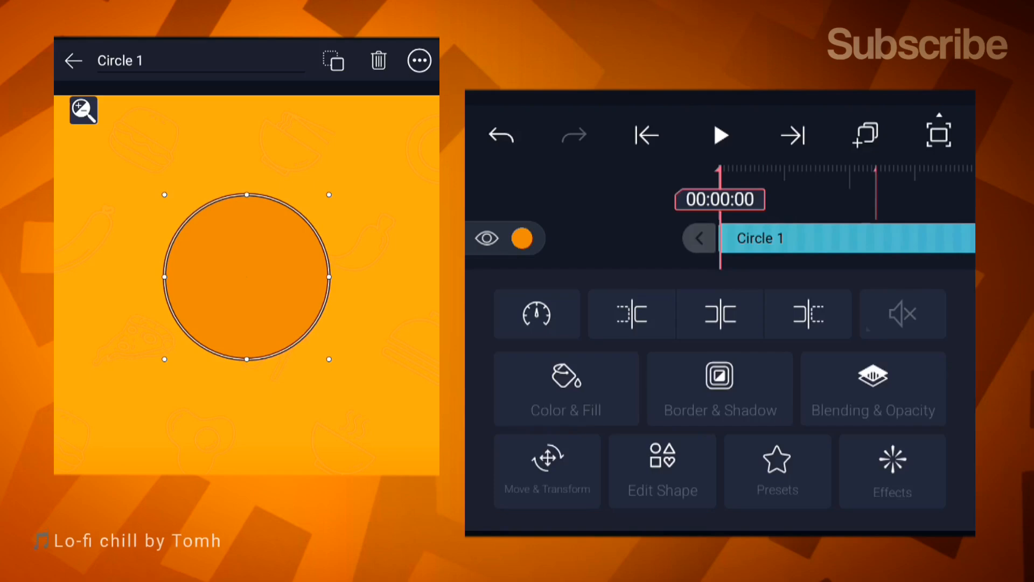
{"action": "left_click", "coordinate": [72, 61]}
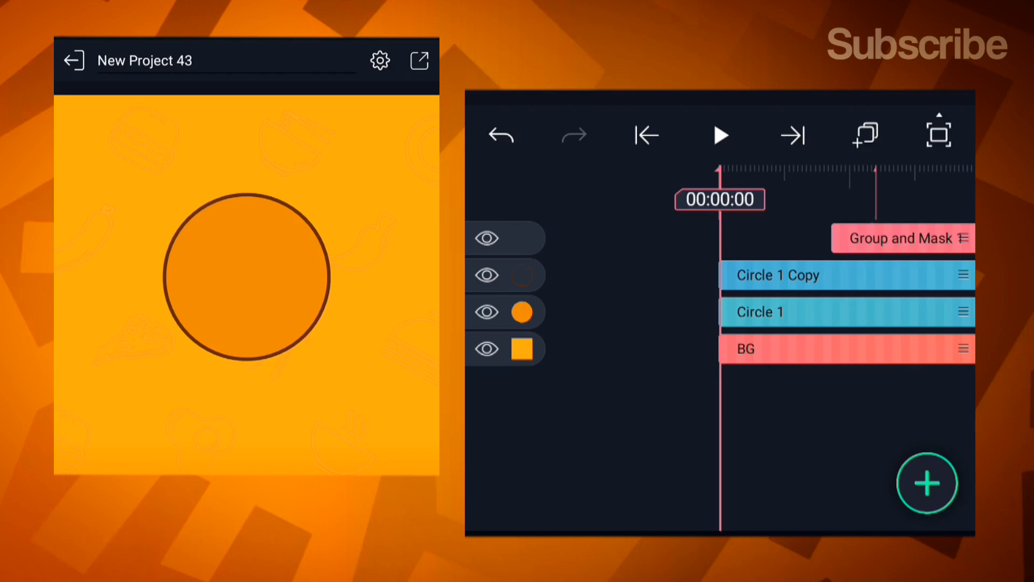
{"action": "left_click", "coordinate": [778, 275]}
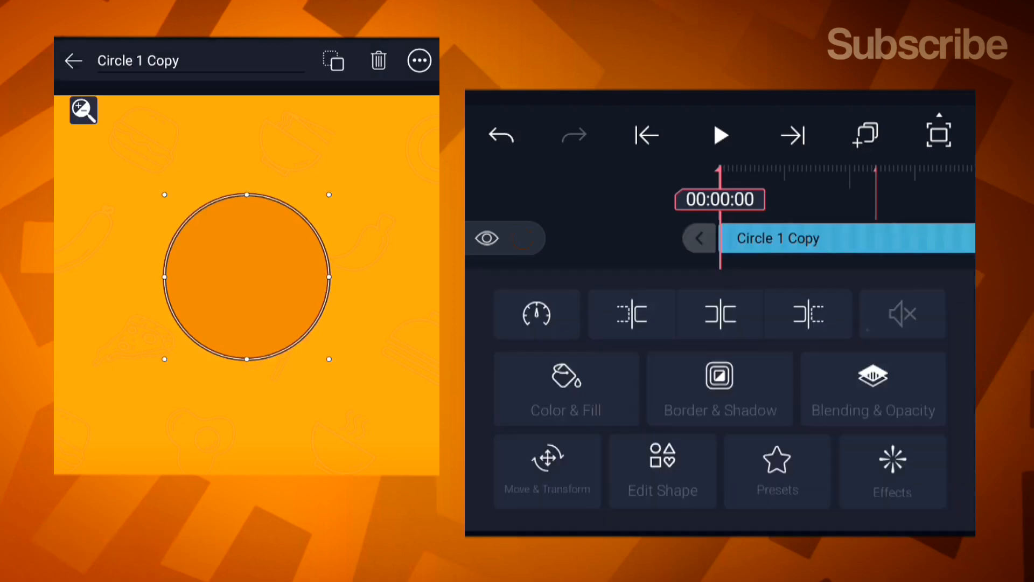
{"action": "left_click", "coordinate": [72, 60]}
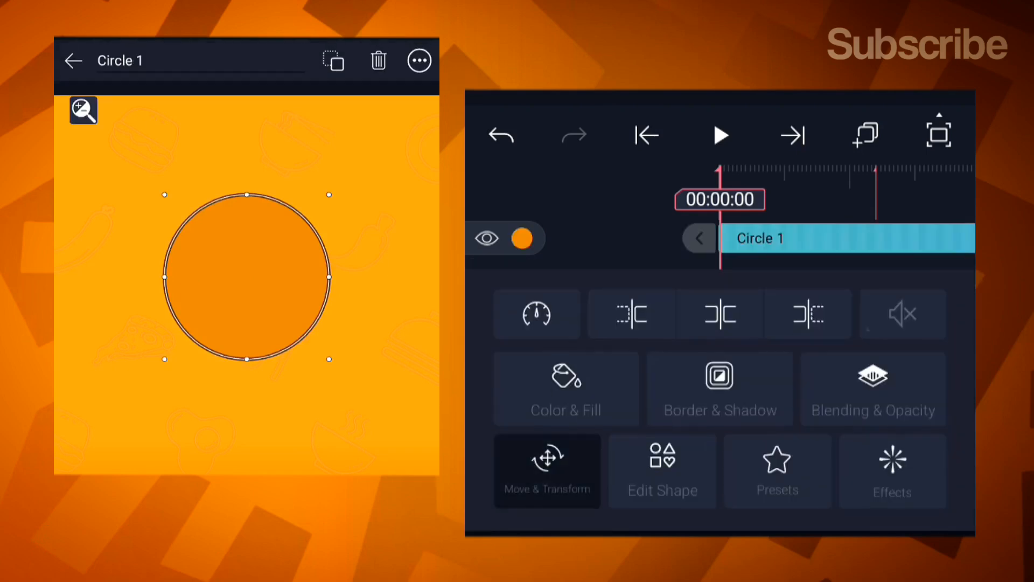
- Add scale keyframes at the start and 00:00:29 with Elastic easing so the circle bounces in
{"action": "left_click", "coordinate": [546, 471]}
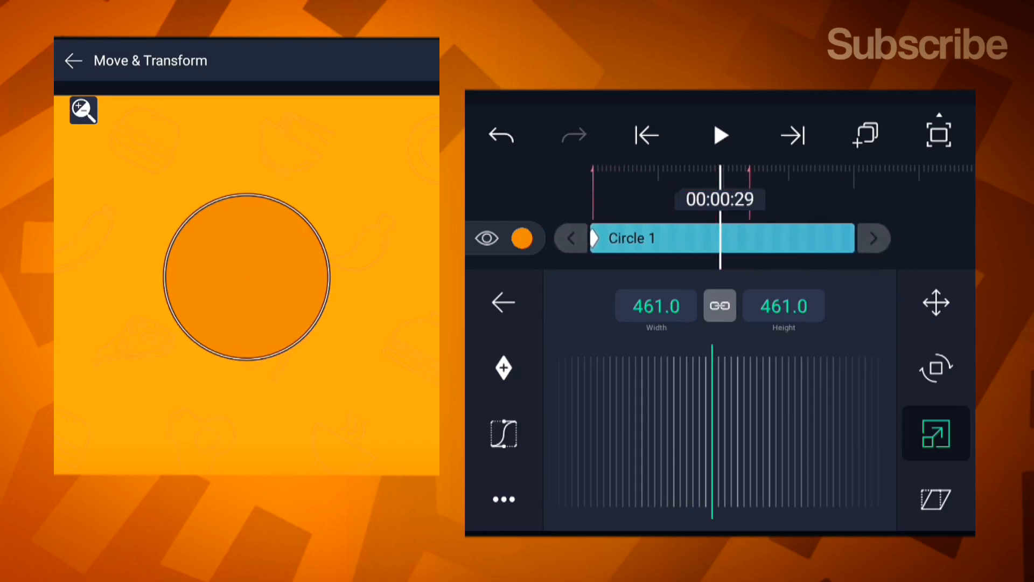
{"action": "left_click", "coordinate": [503, 367]}
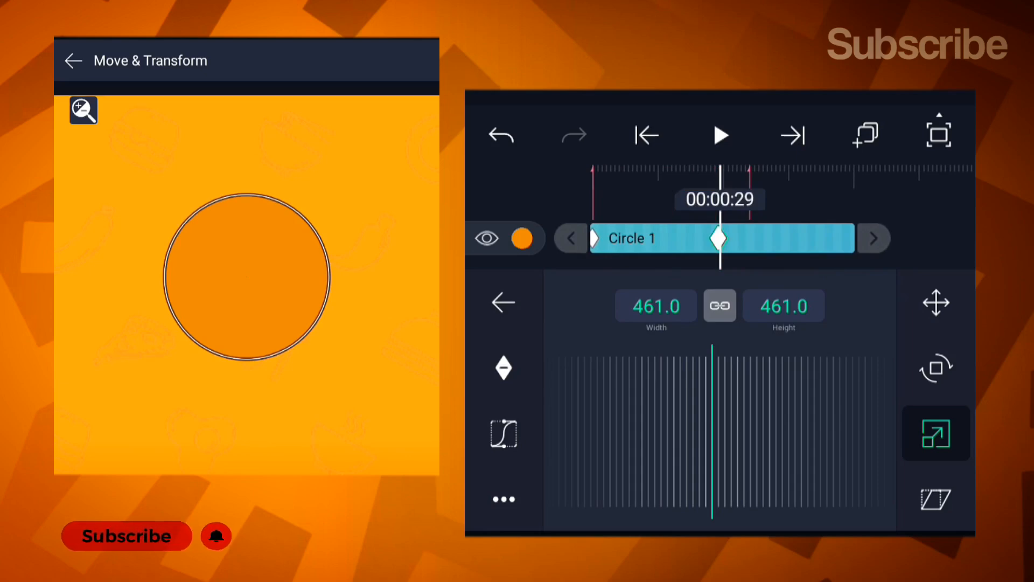
{"action": "left_click", "coordinate": [647, 135]}
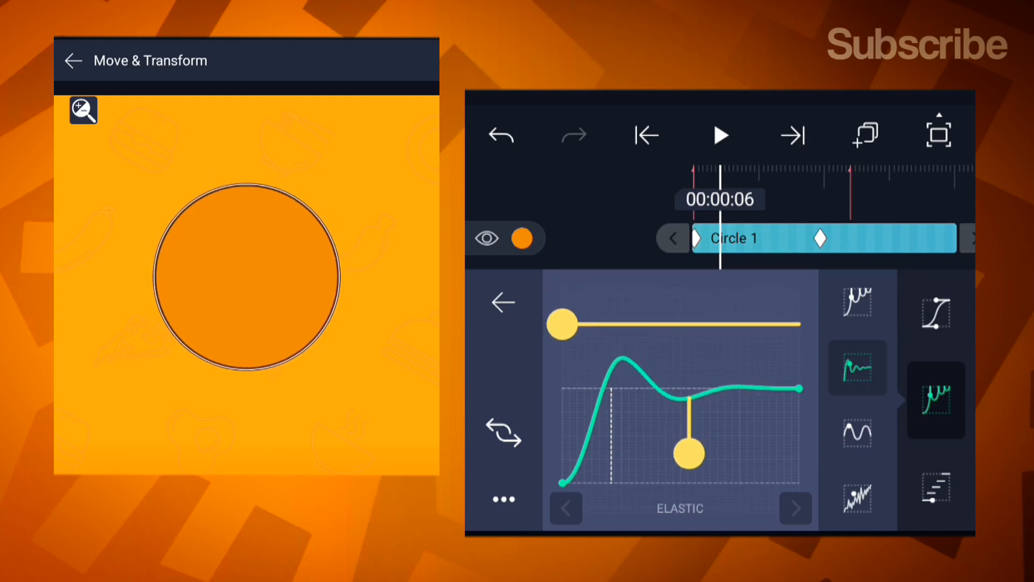
{"action": "left_click", "coordinate": [503, 303]}
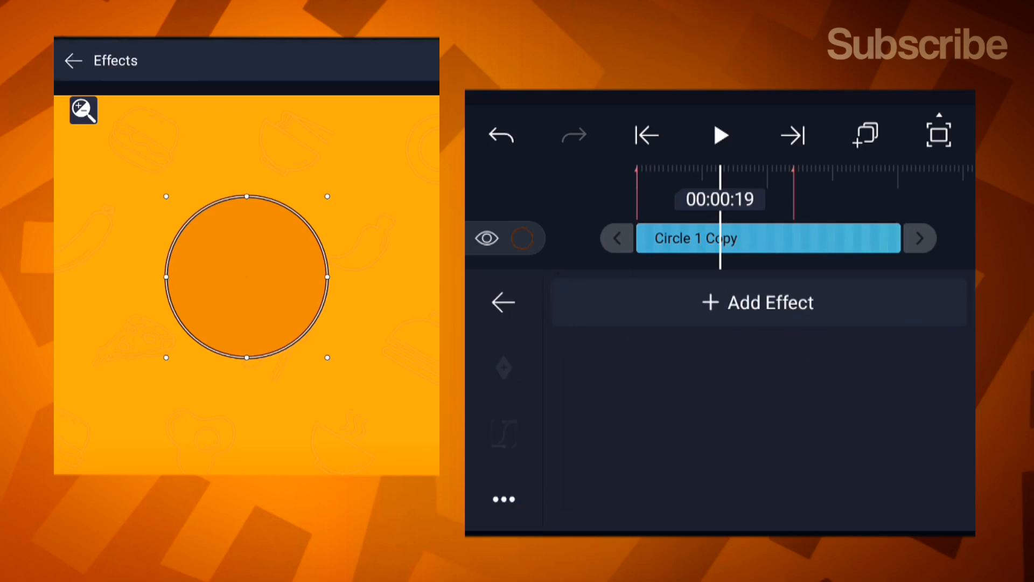
- Apply a Drawing Progress effect (start 0, end 100) to Circle 1 Copy from Drawing & Edge
{"action": "left_click", "coordinate": [758, 301]}
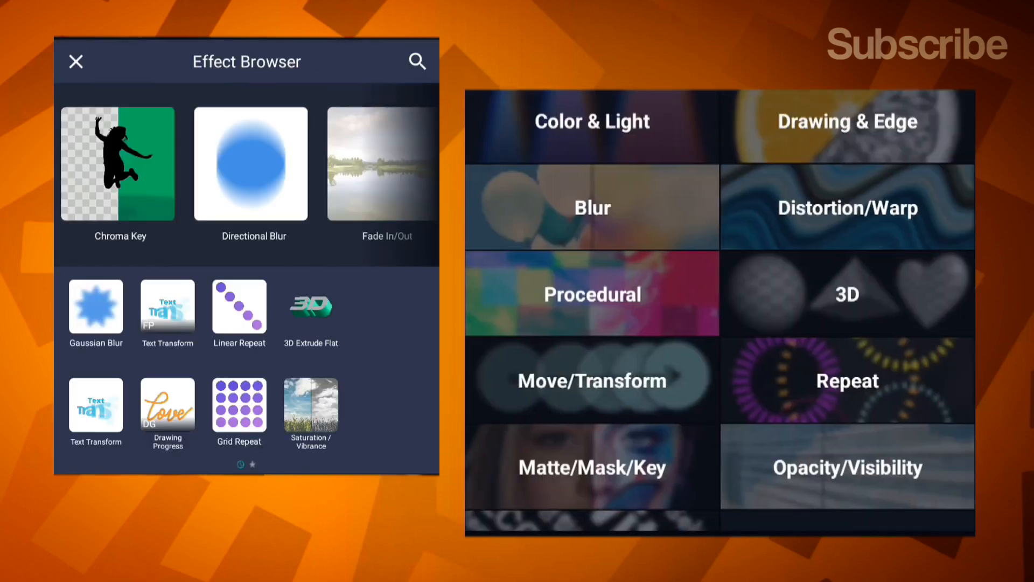
{"action": "left_click", "coordinate": [847, 121]}
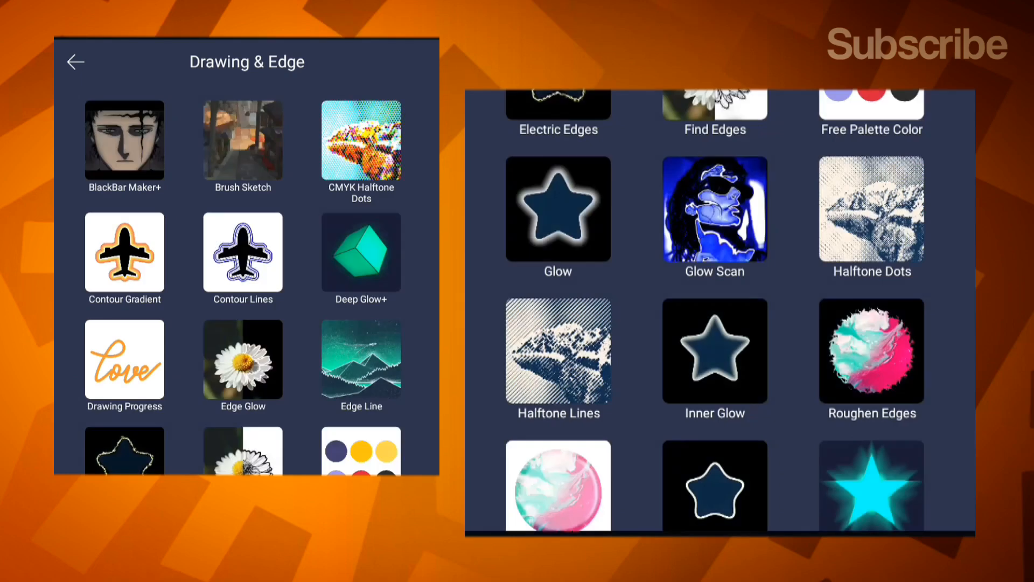
{"action": "left_click", "coordinate": [124, 359]}
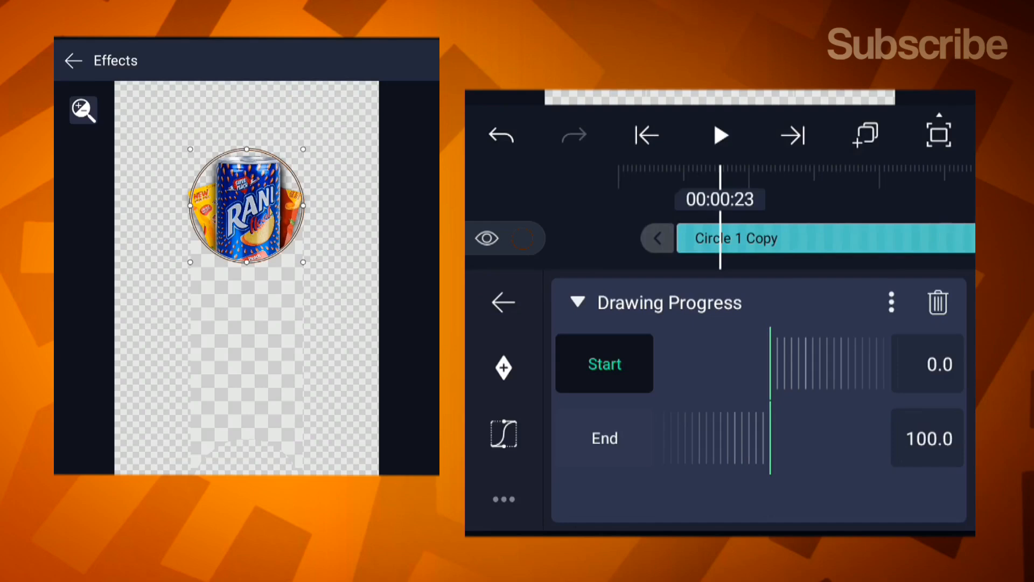
- Give the ring a black stroke of width 12.5
{"action": "left_click", "coordinate": [503, 301]}
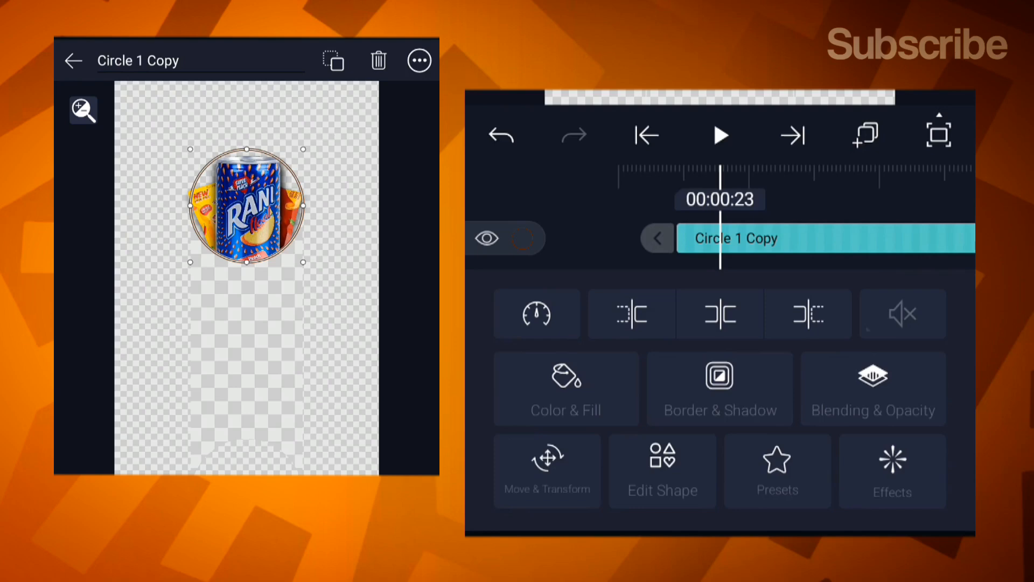
{"action": "left_click", "coordinate": [719, 389]}
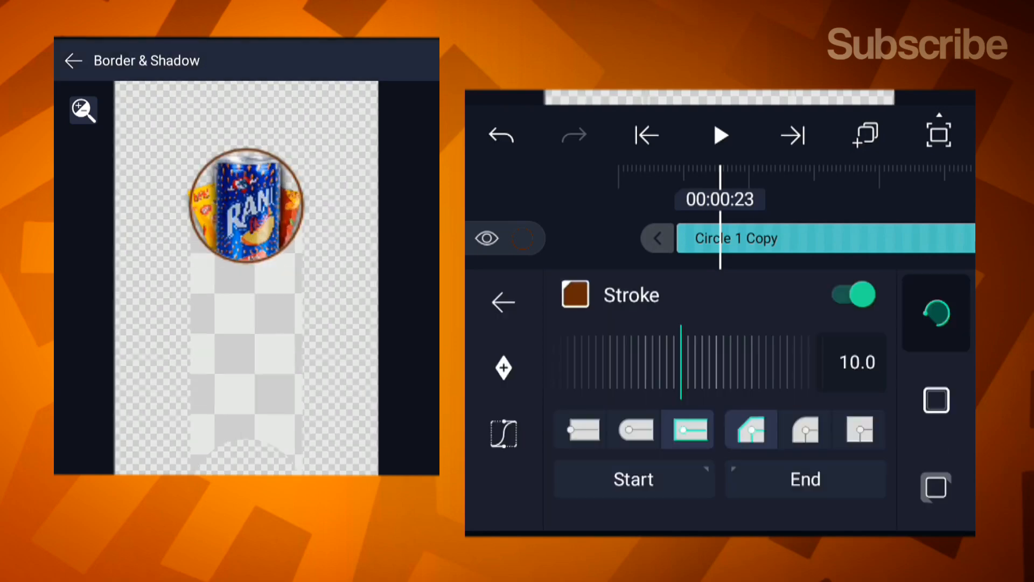
{"action": "left_click", "coordinate": [574, 294]}
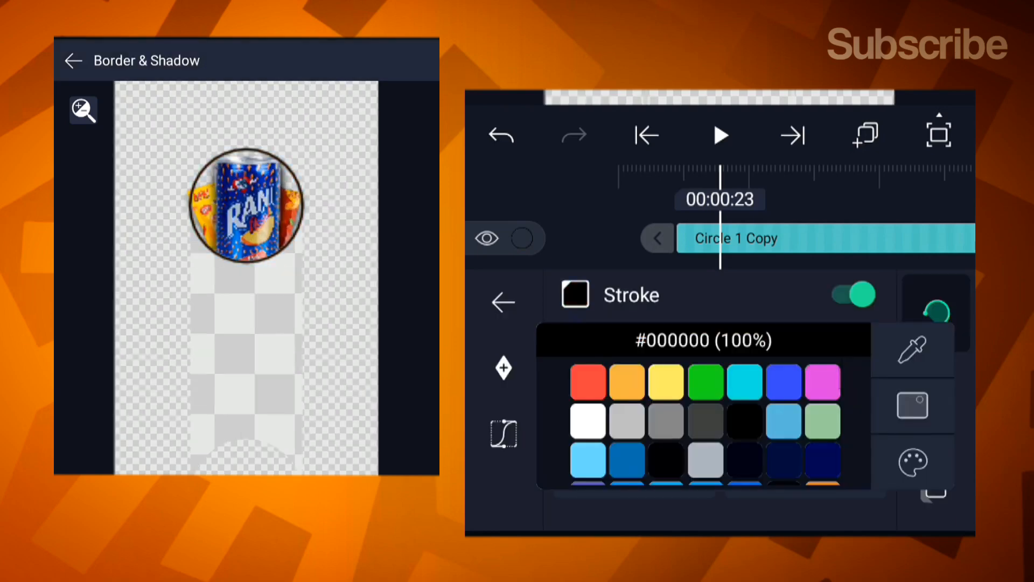
{"action": "left_click", "coordinate": [504, 302]}
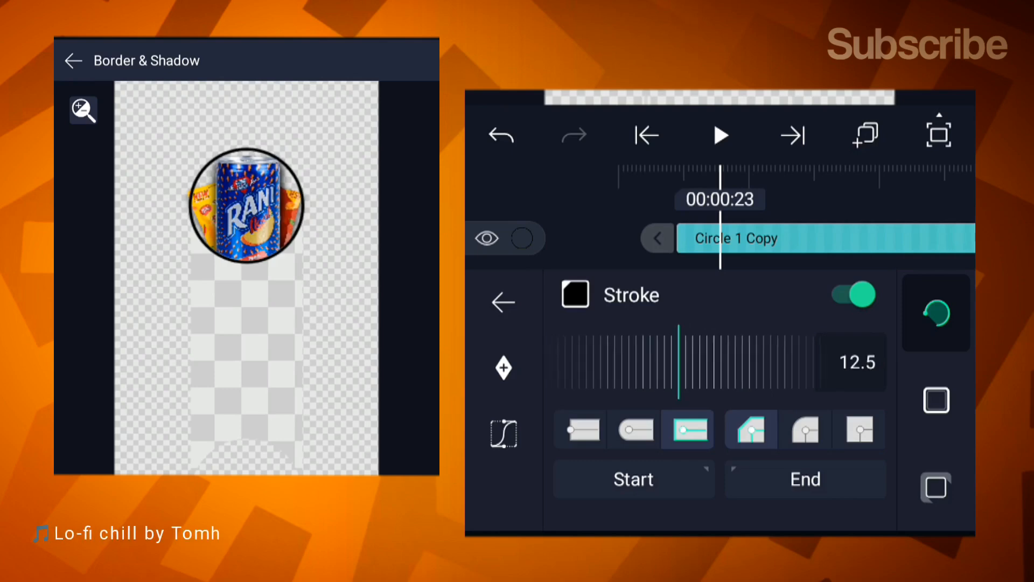
- Set Drawing Progress start ≈30 and end ≈65 so only the arc under the can is drawn
{"action": "left_click", "coordinate": [503, 303]}
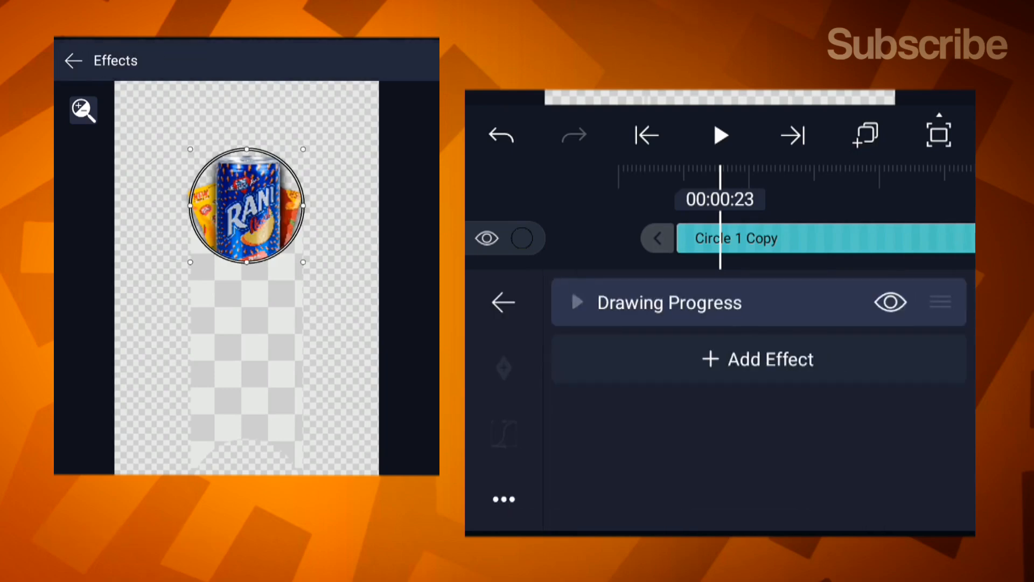
{"action": "left_click", "coordinate": [575, 303]}
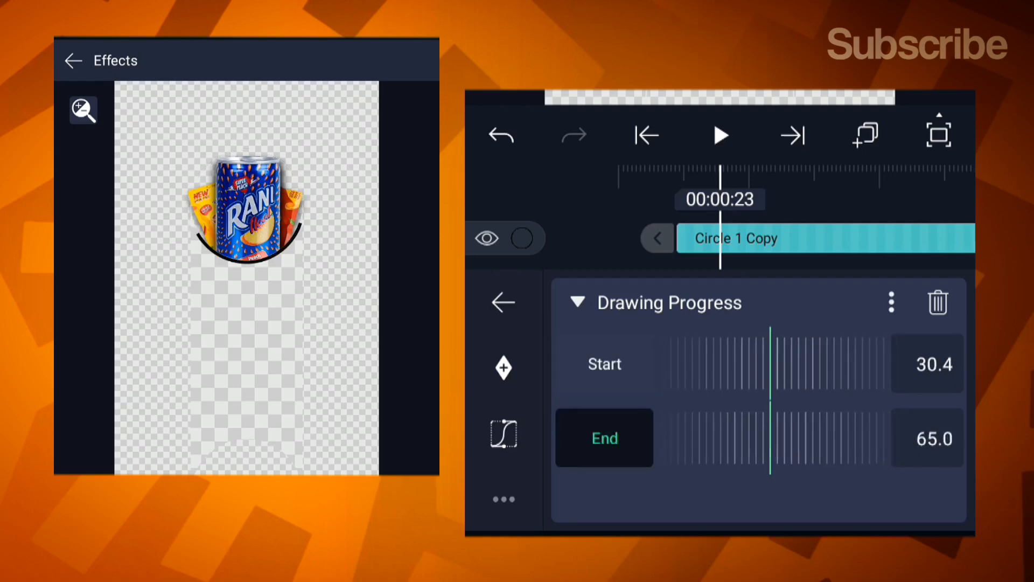
{"action": "left_click", "coordinate": [603, 363]}
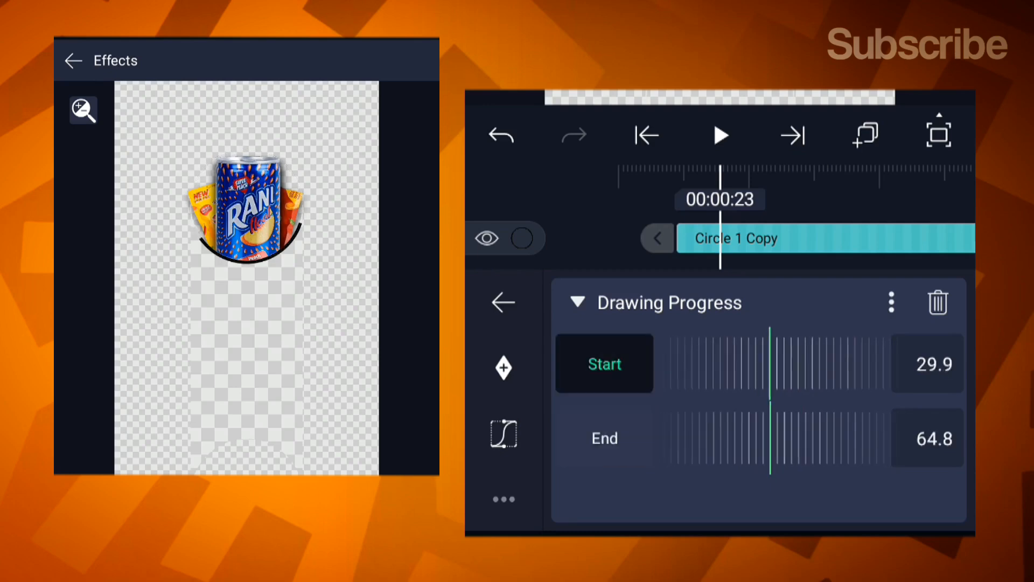
{"action": "left_click", "coordinate": [504, 301]}
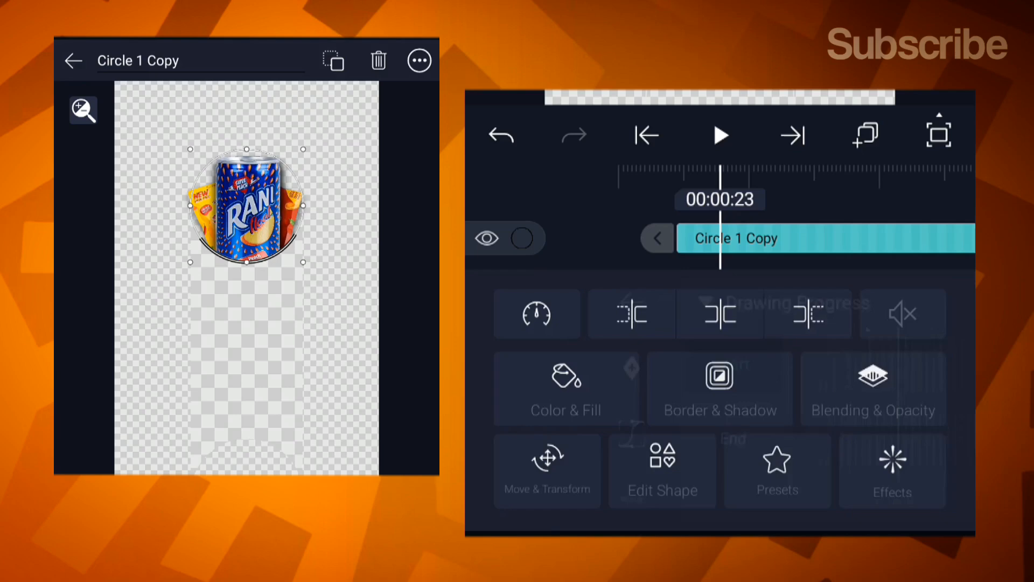
{"action": "left_click", "coordinate": [892, 470]}
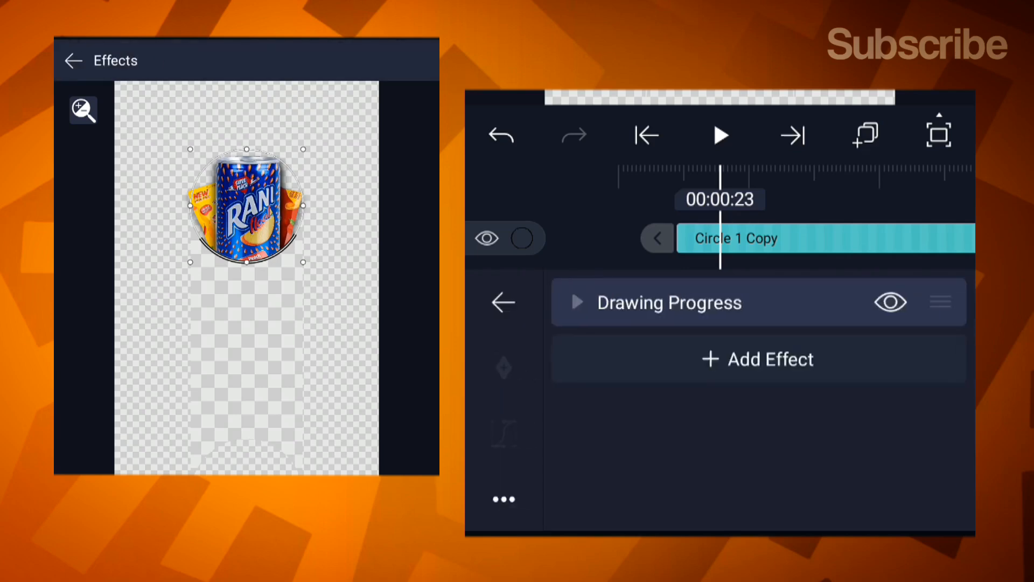
- Soften the ring arc with a Gaussian Blur of strength 0.210 and return to the group's layers
{"action": "left_click", "coordinate": [757, 359]}
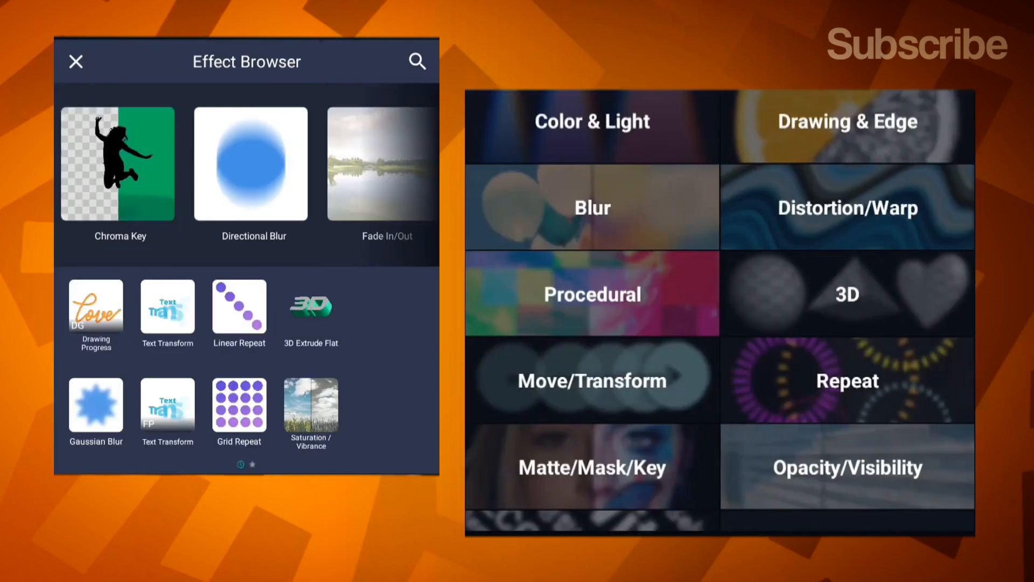
{"action": "left_click", "coordinate": [95, 404]}
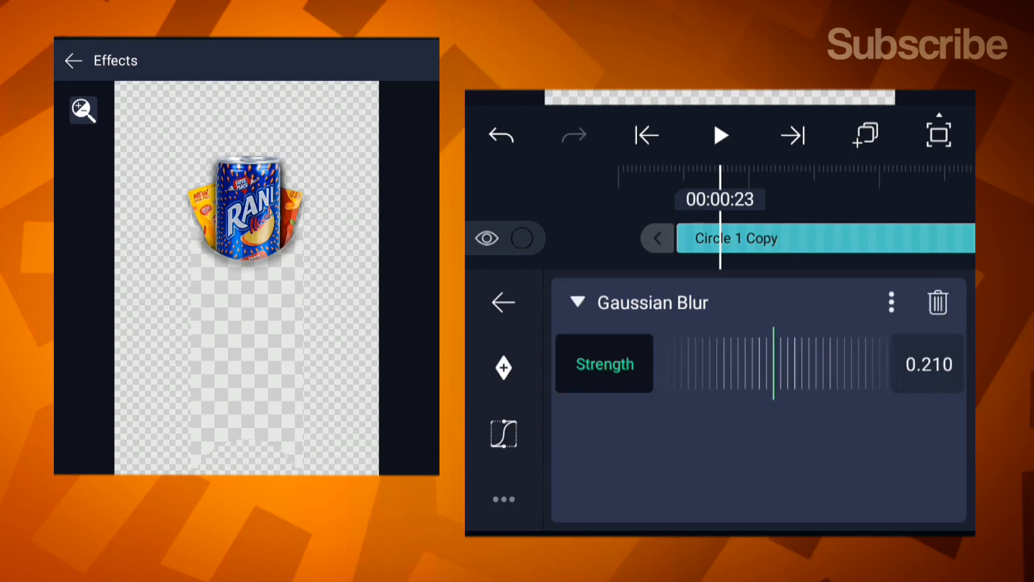
{"action": "left_click", "coordinate": [502, 302]}
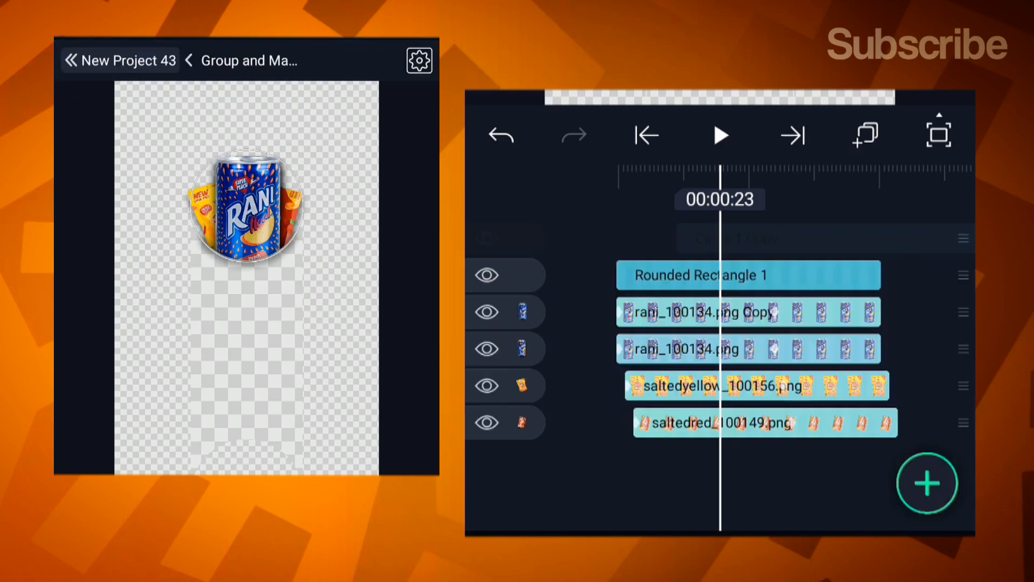